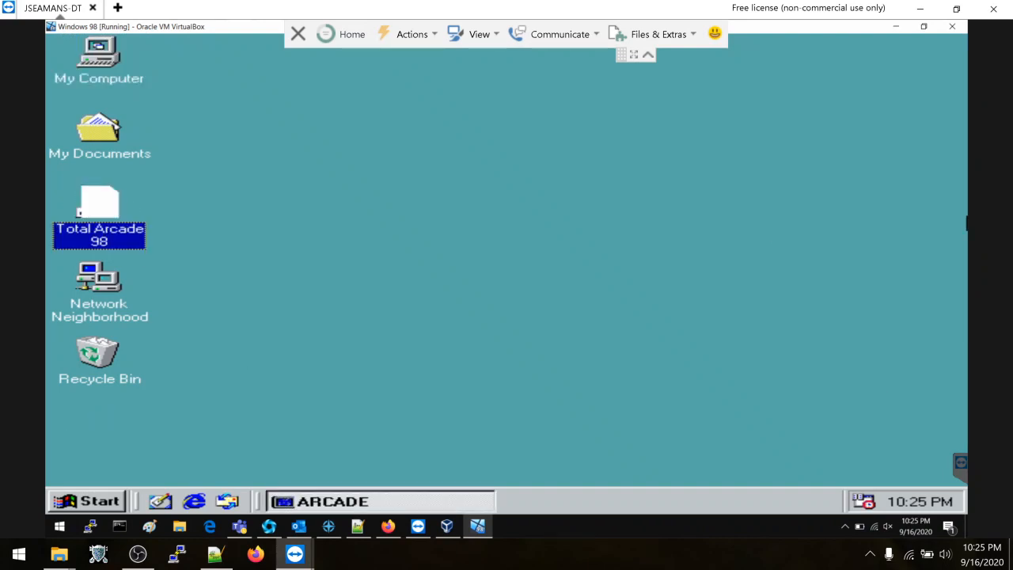
Launch Total Arcade 98 from the desktop and browse the Kids and Arcade Action lists
double_click(99, 213)
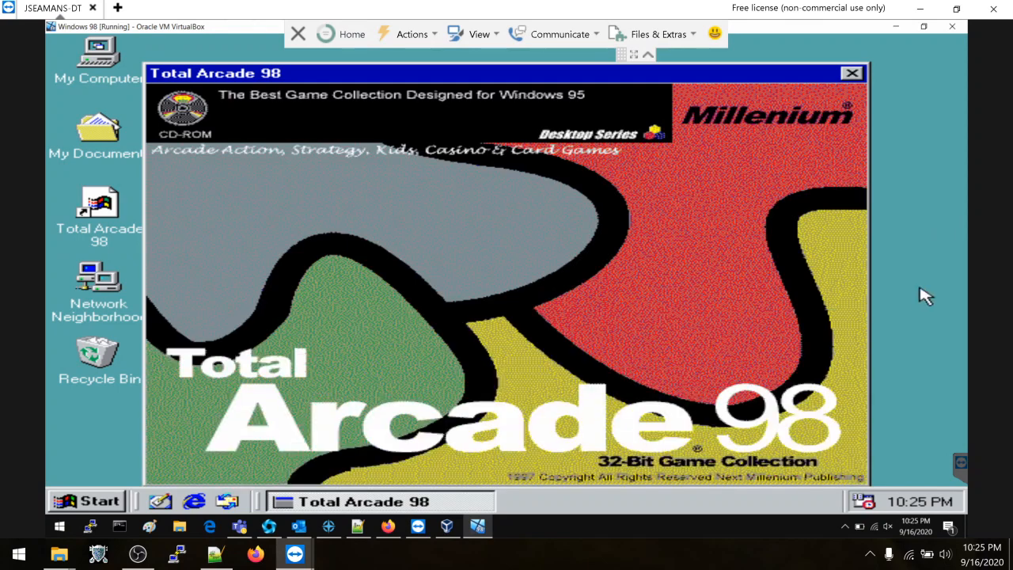
mouse_move(696, 259)
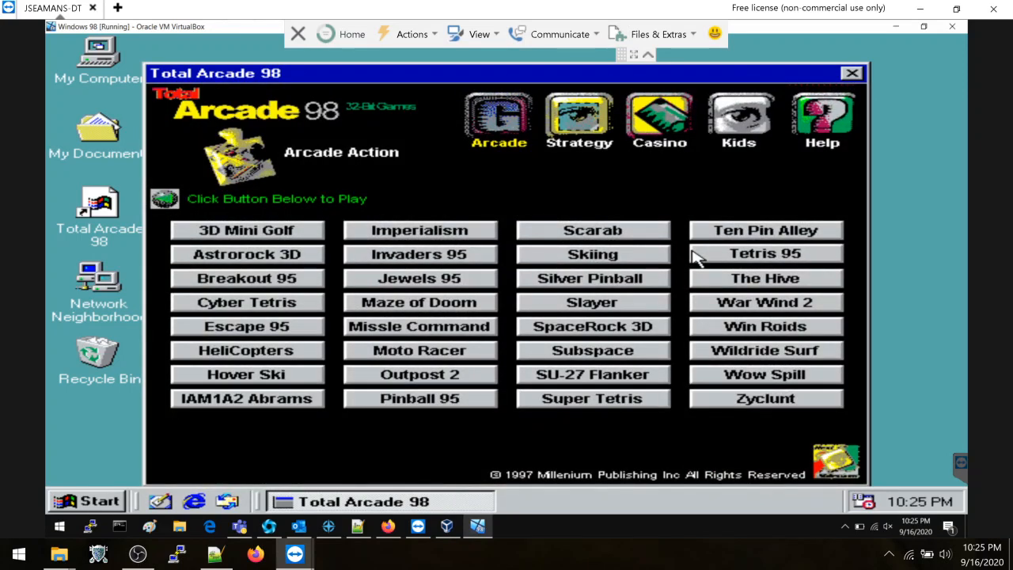
mouse_move(547, 117)
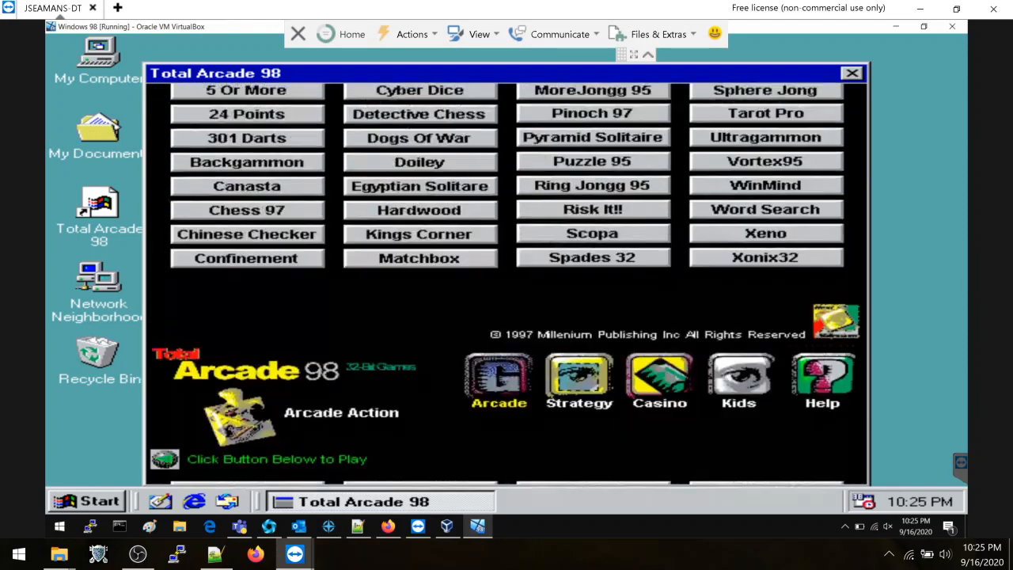
left_click(580, 119)
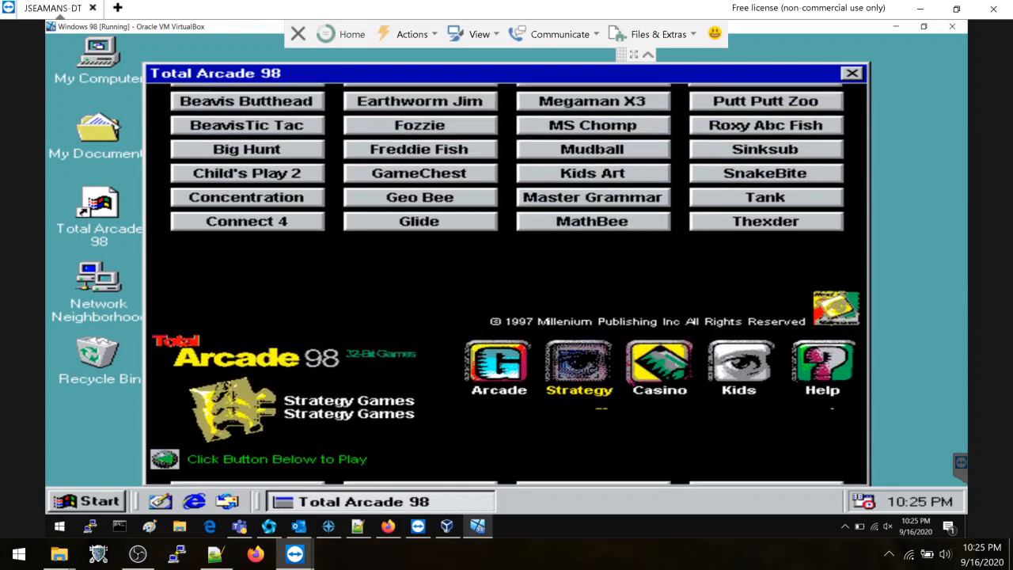
left_click(737, 361)
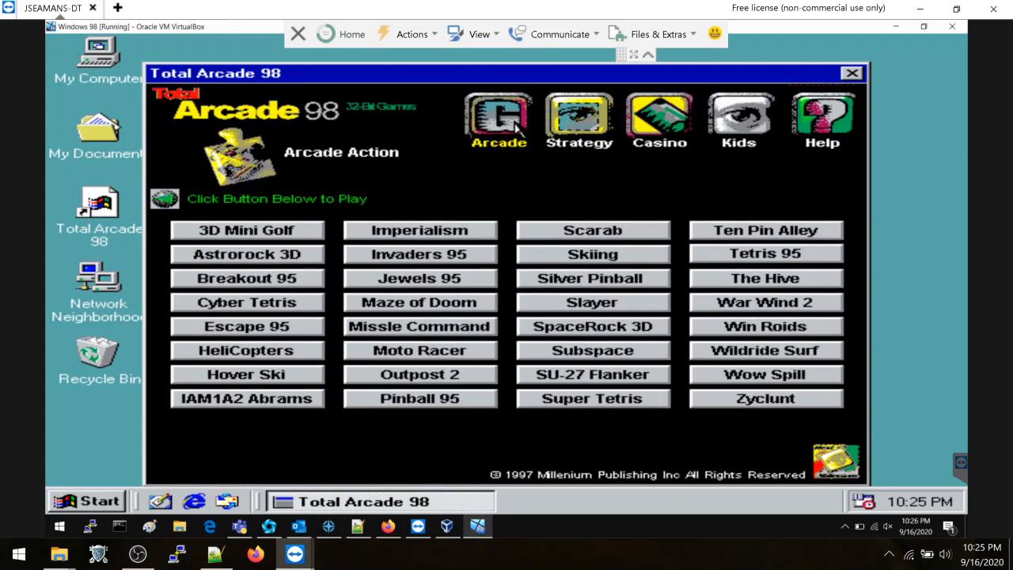
mouse_move(730, 112)
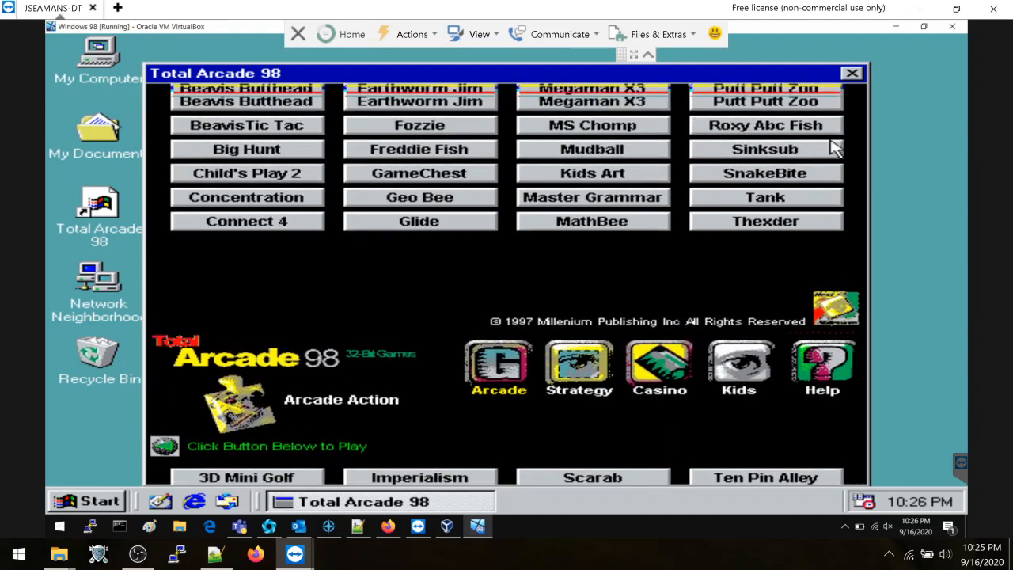
Start KidLabel from the Kids list and dismiss its evaluation notice
left_click(739, 114)
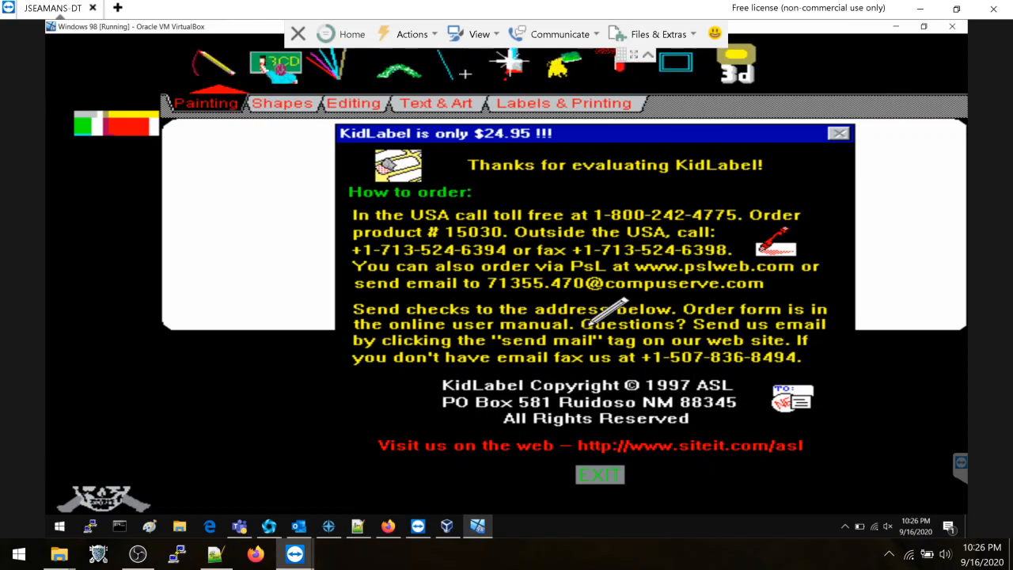
mouse_move(624, 506)
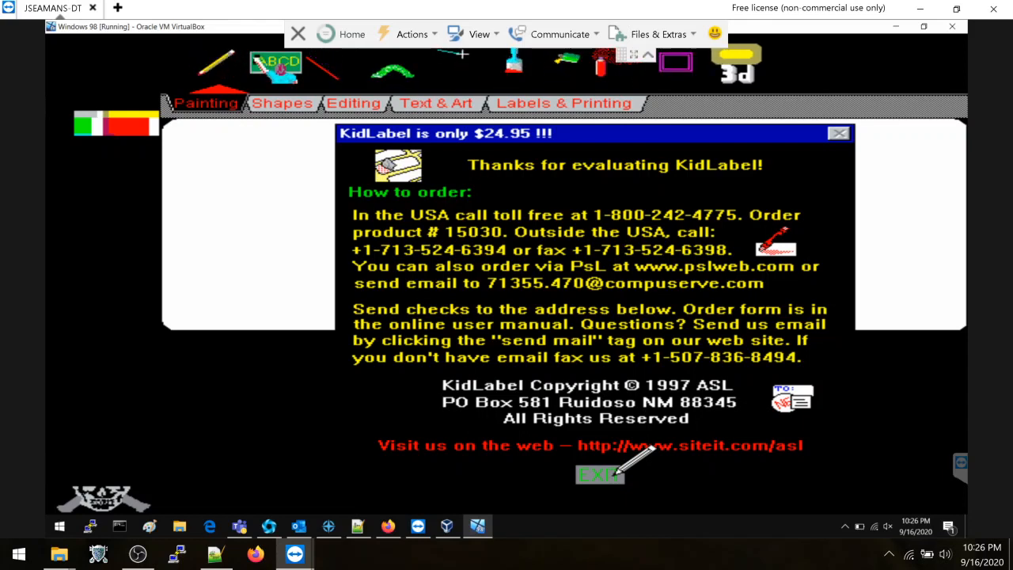
left_click(598, 474)
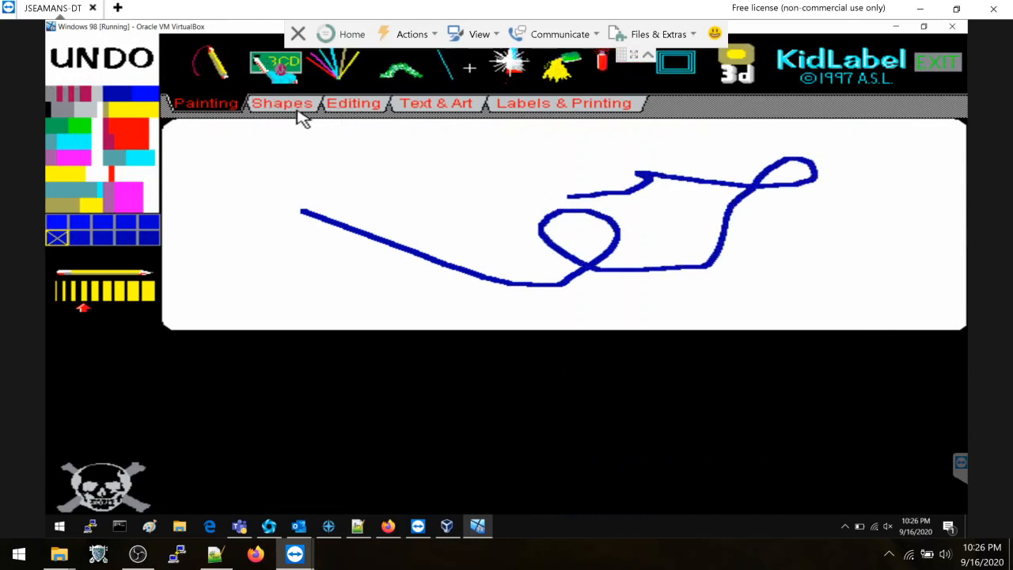
Browse the Editing, Text & Art, Painting and Labels & Printing tool groups
left_click(282, 103)
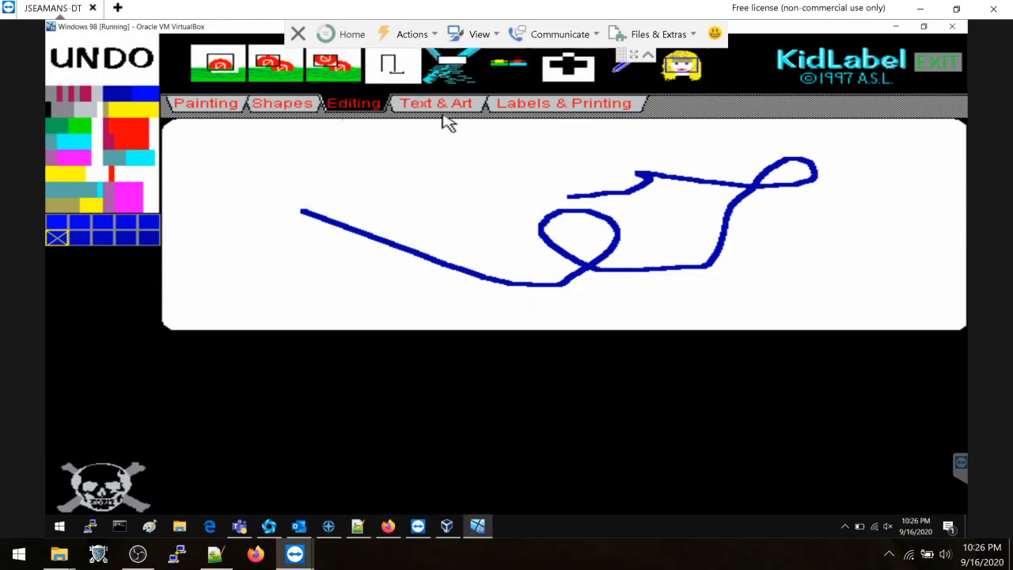
left_click(436, 103)
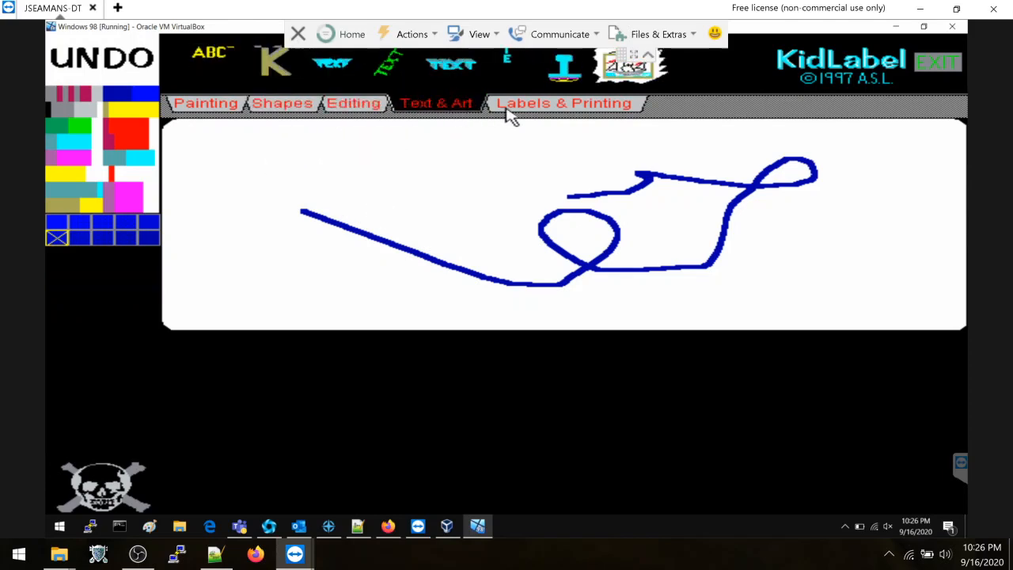
left_click(206, 102)
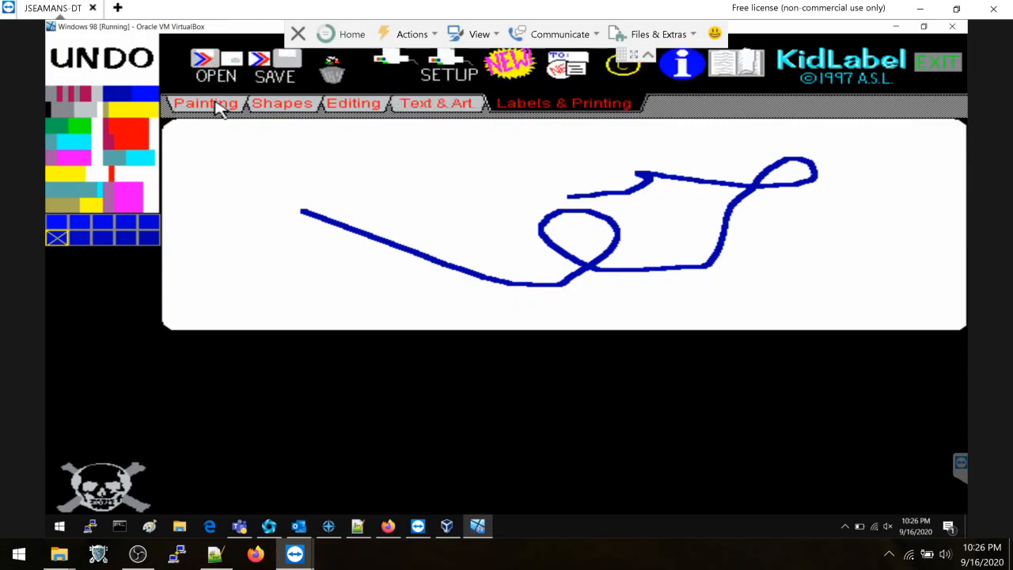
left_click(205, 103)
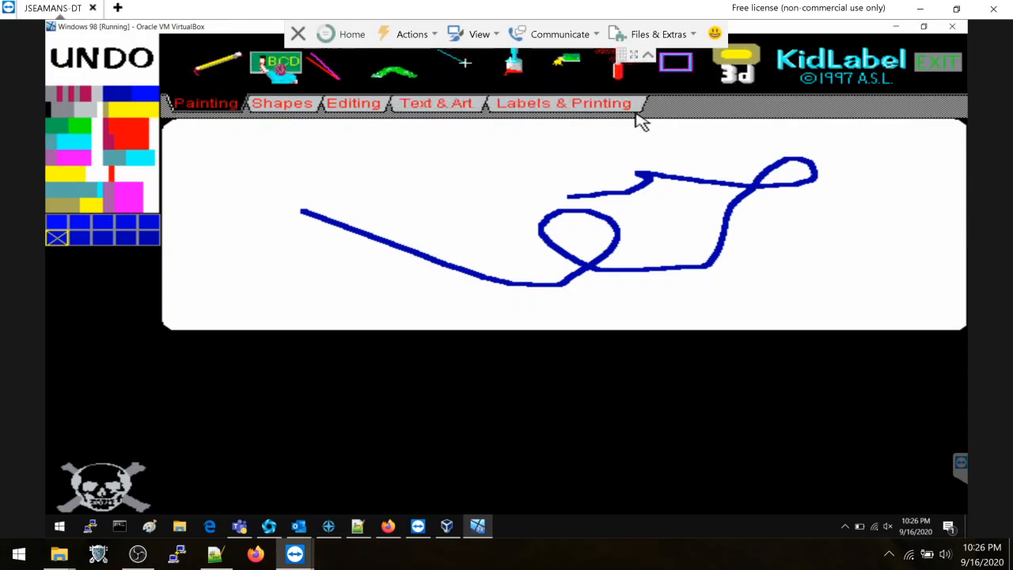
left_click(563, 103)
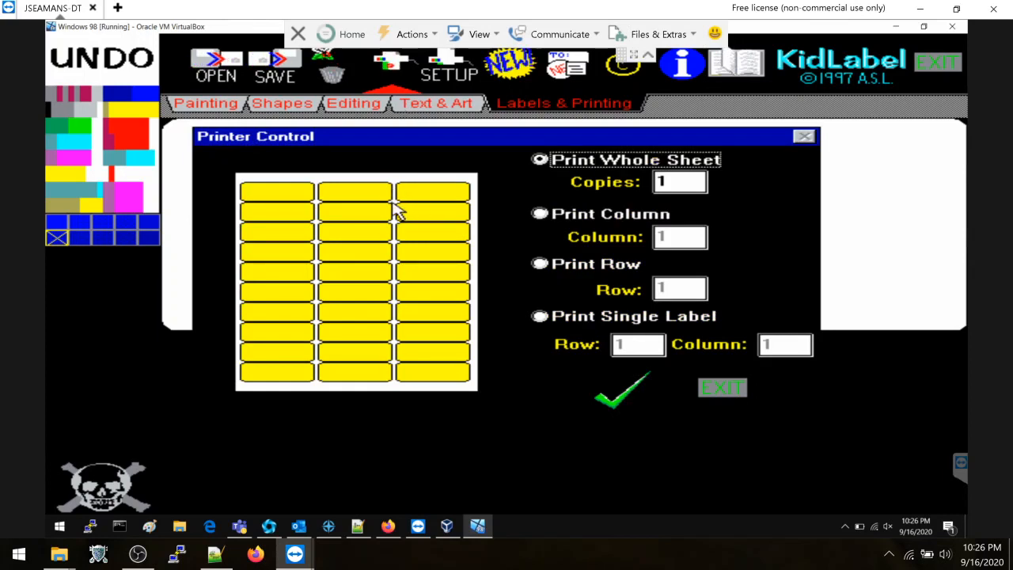
mouse_move(377, 380)
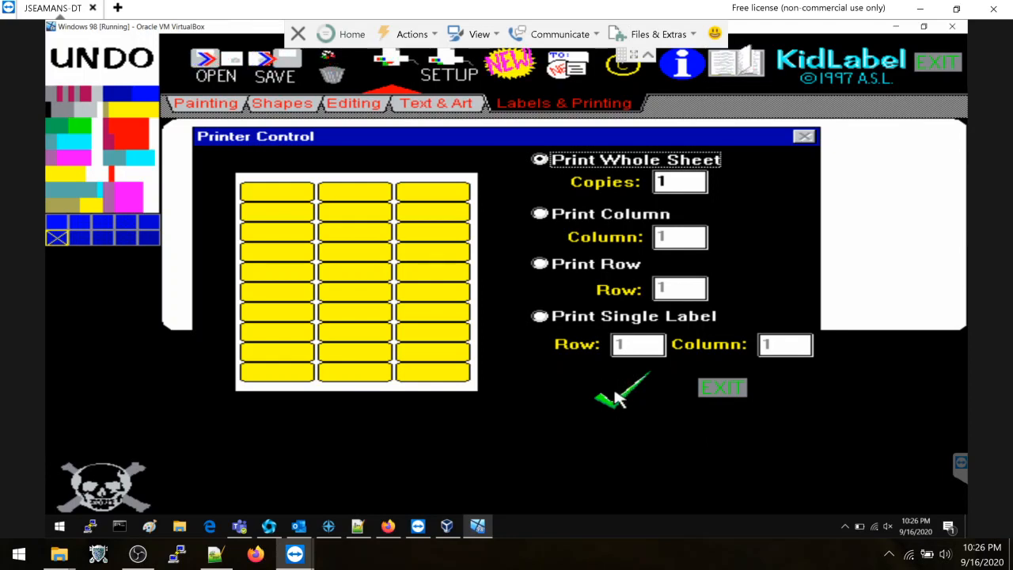
left_click(618, 395)
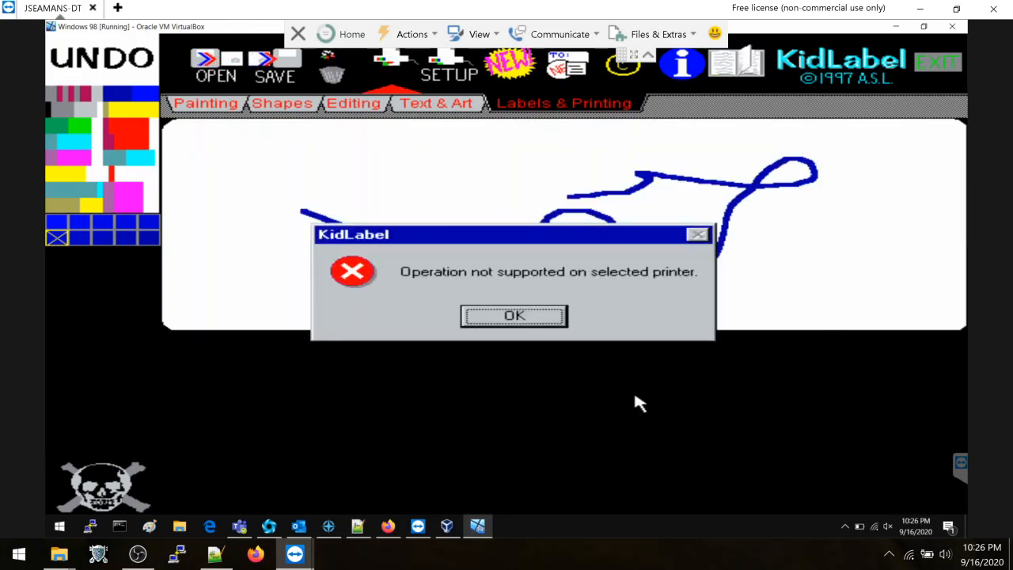
mouse_move(487, 304)
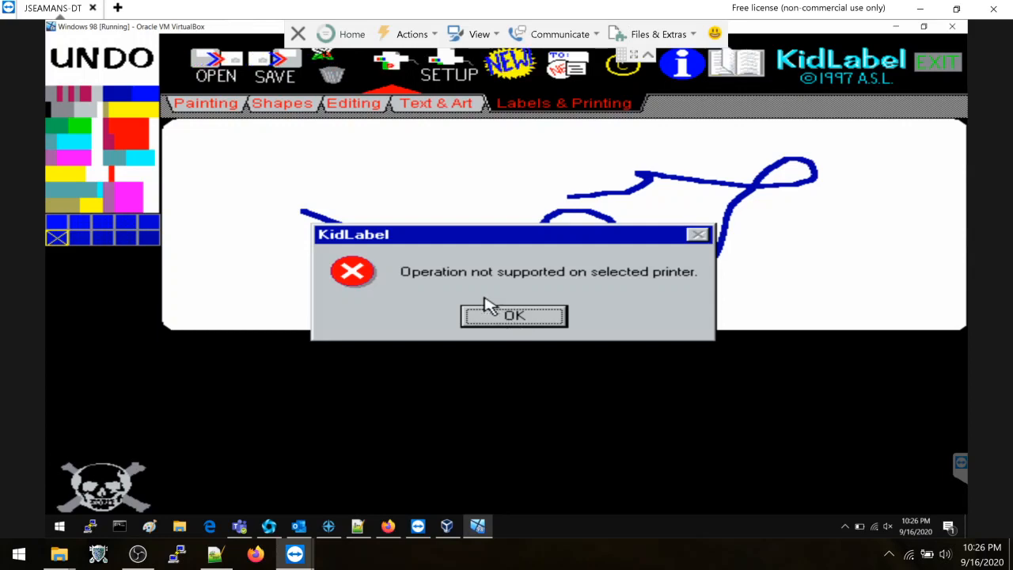
left_click(513, 315)
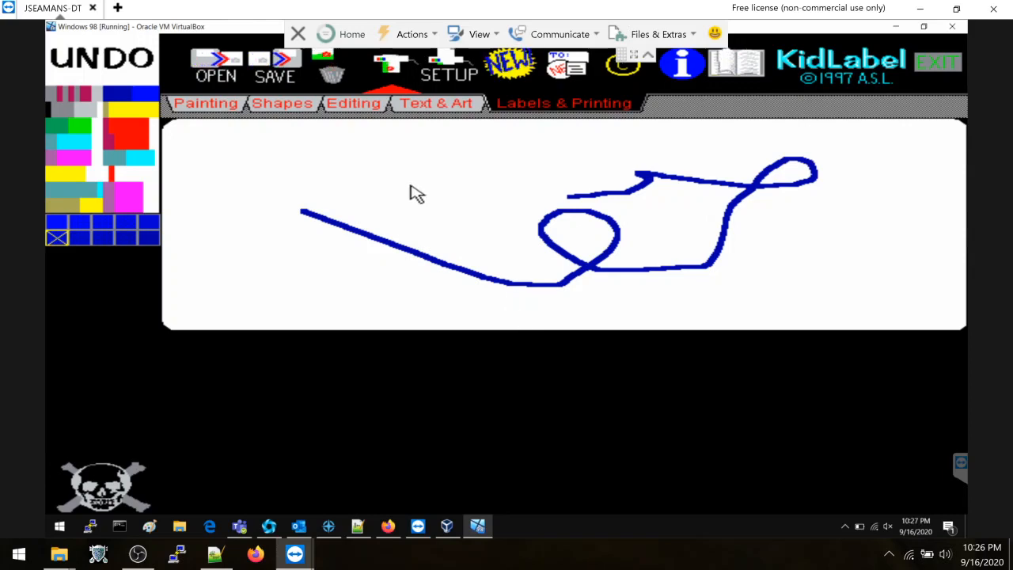
mouse_move(869, 103)
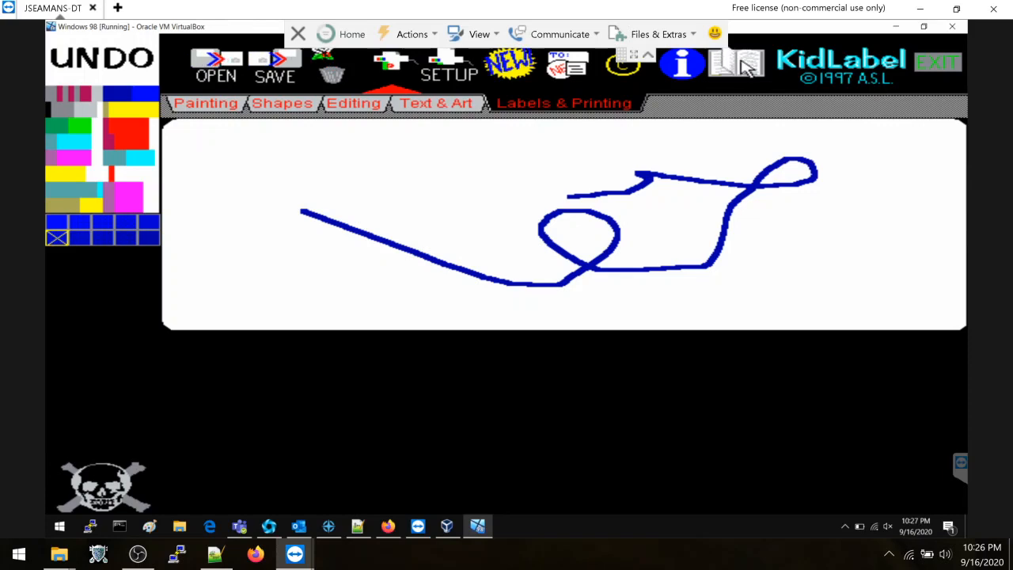
View the 5260 Mailing Label 3x10 format details after a failed manual launch, then exit KidLabel
left_click(744, 65)
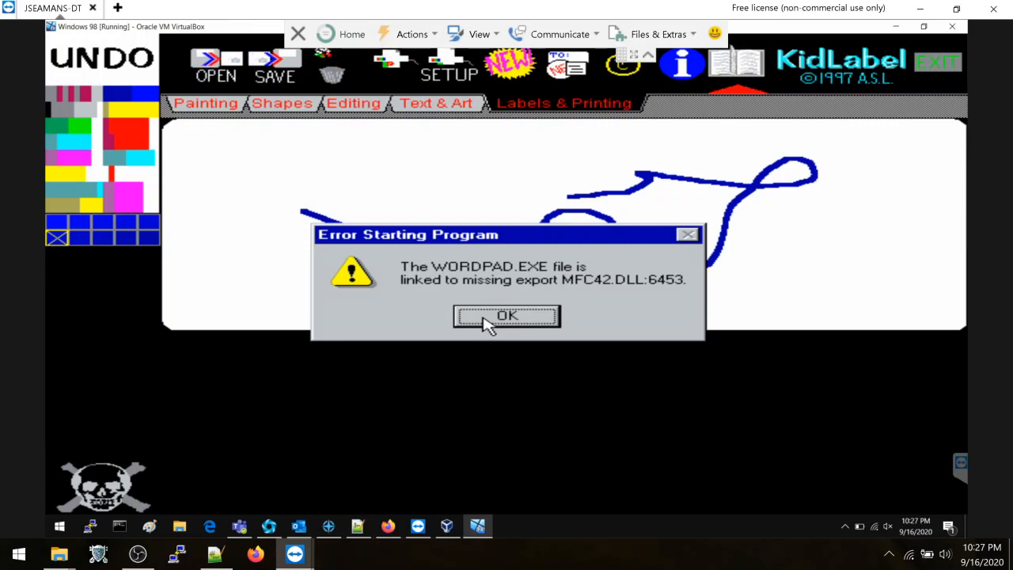
mouse_move(585, 290)
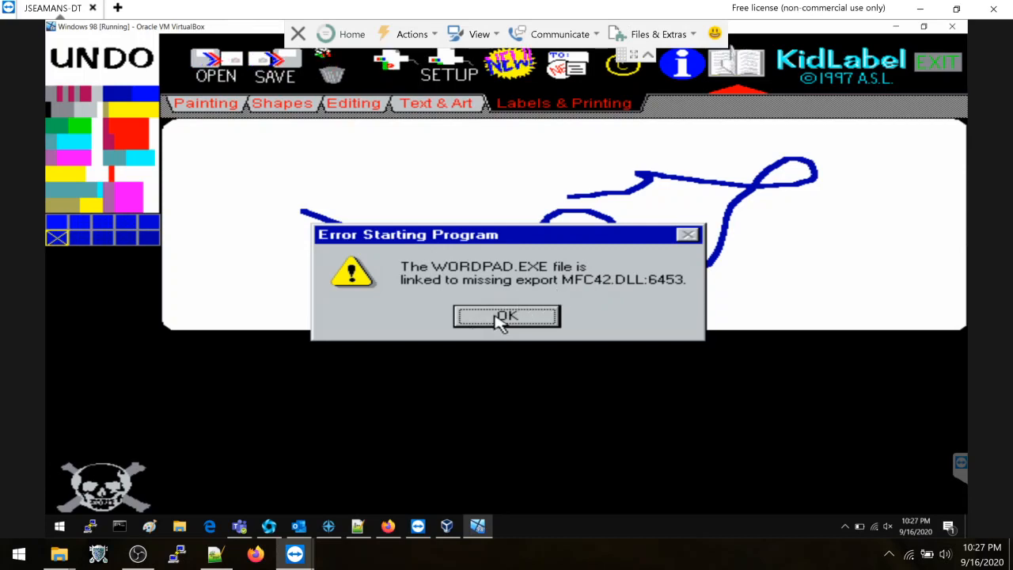
left_click(506, 317)
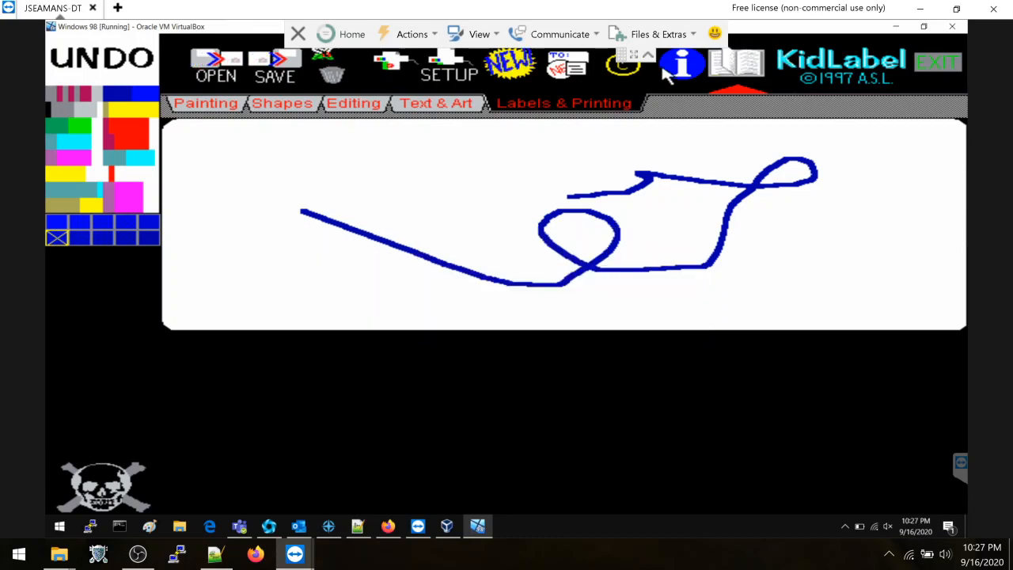
left_click(681, 65)
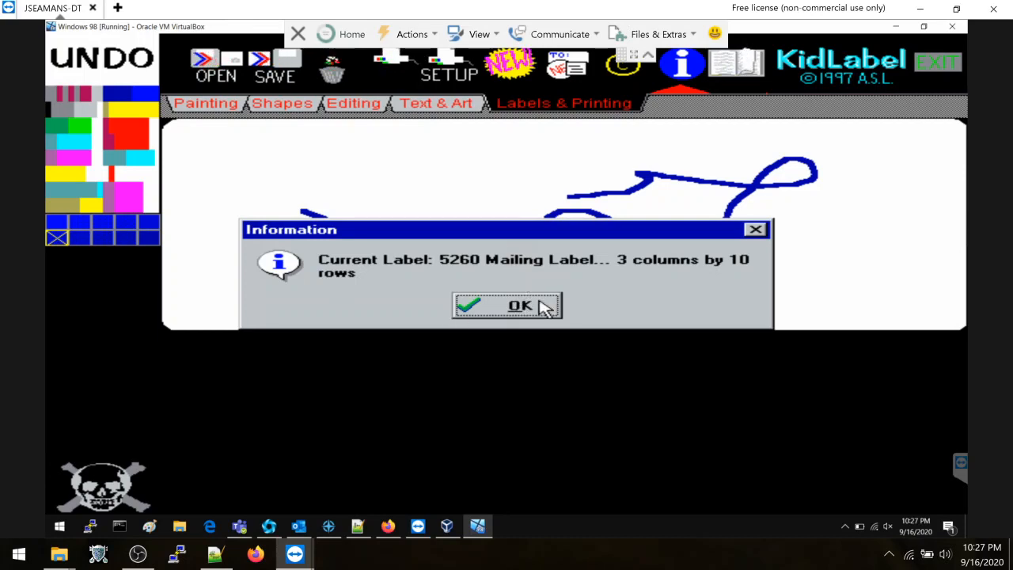
left_click(516, 303)
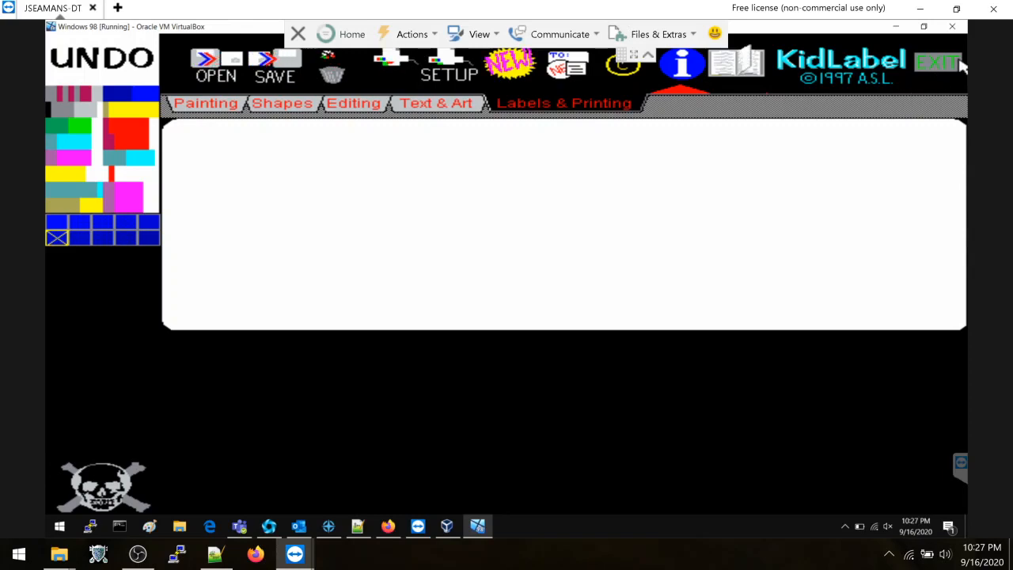
left_click(937, 62)
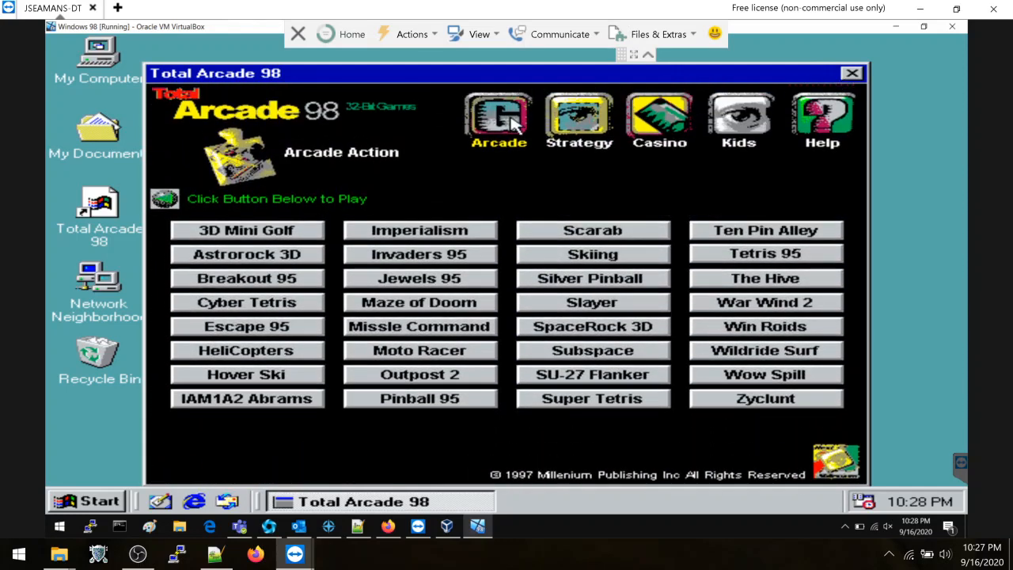
mouse_move(737, 129)
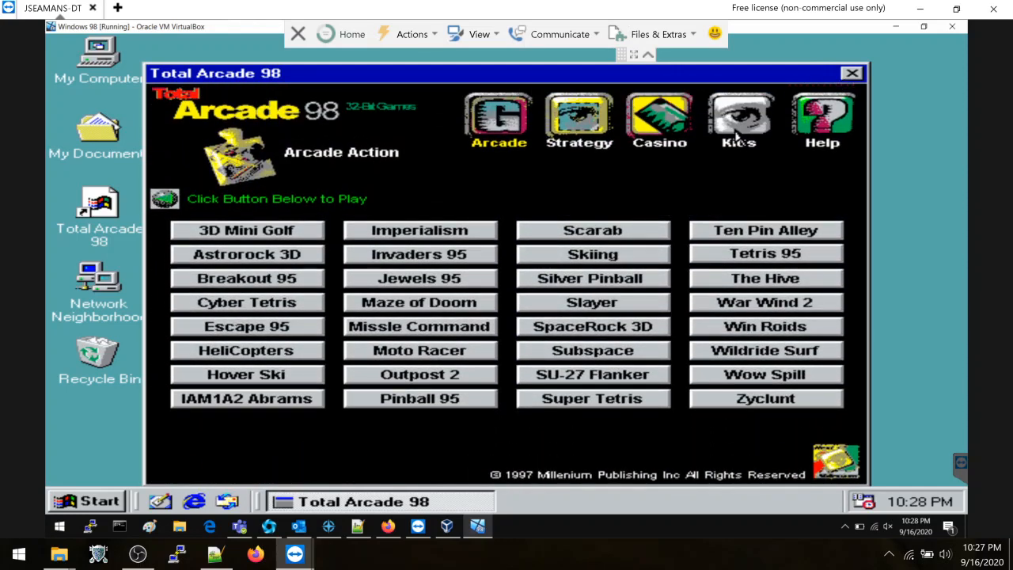
mouse_move(567, 360)
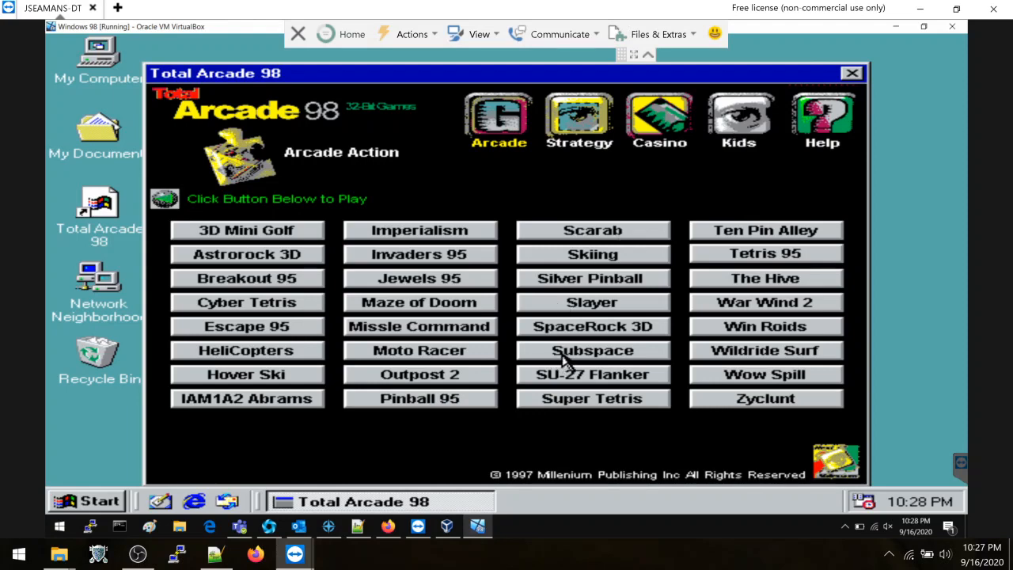
Launch SubSpace, accept its license and dismiss the DirectDraw warning to reach the zone list
left_click(592, 350)
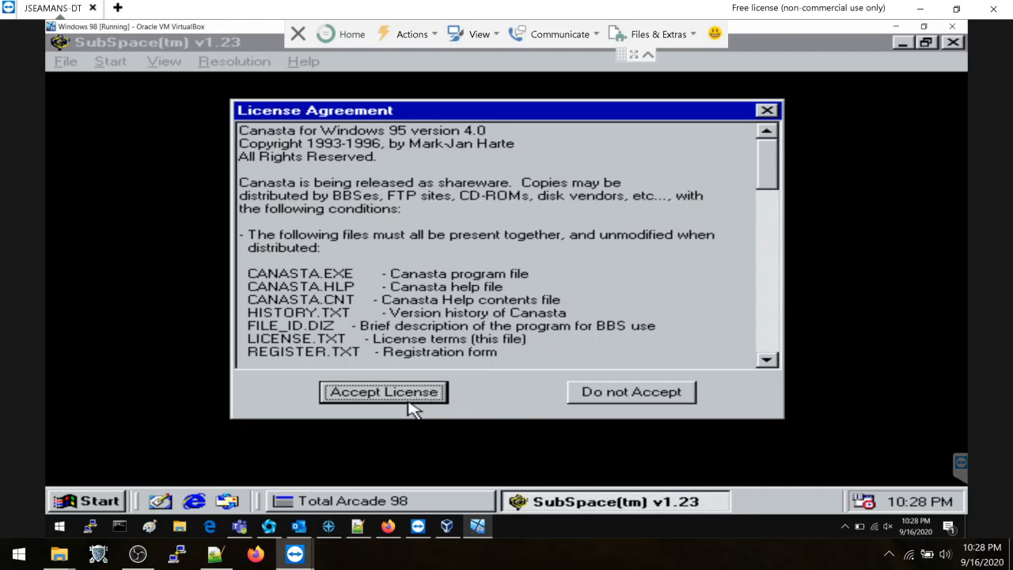
left_click(383, 393)
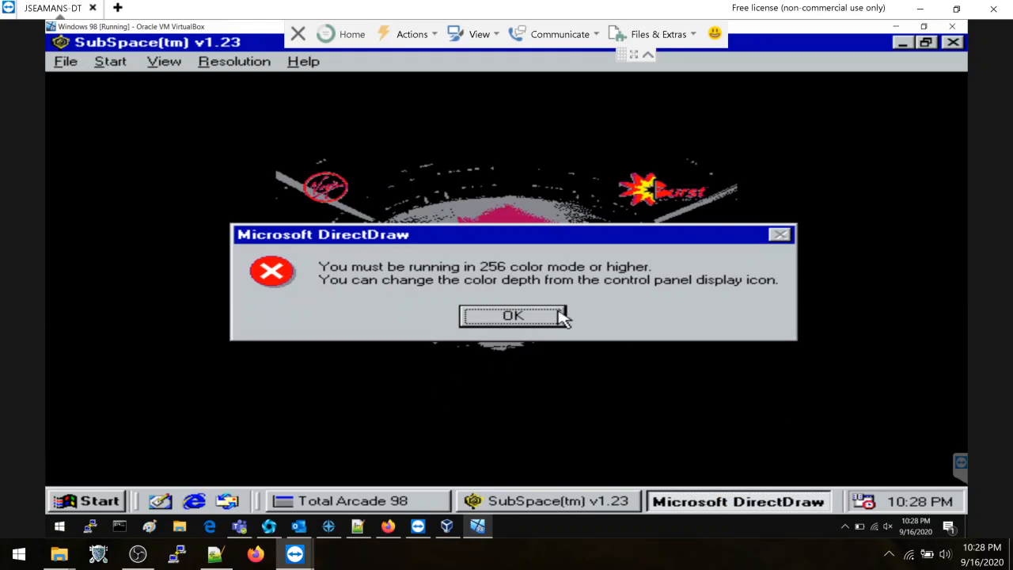
left_click(513, 317)
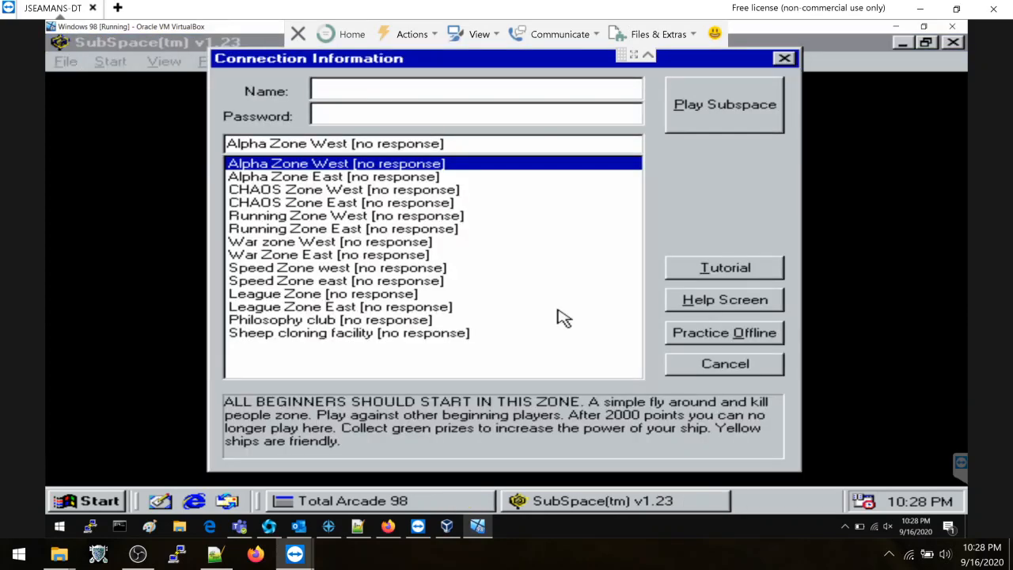
mouse_move(737, 268)
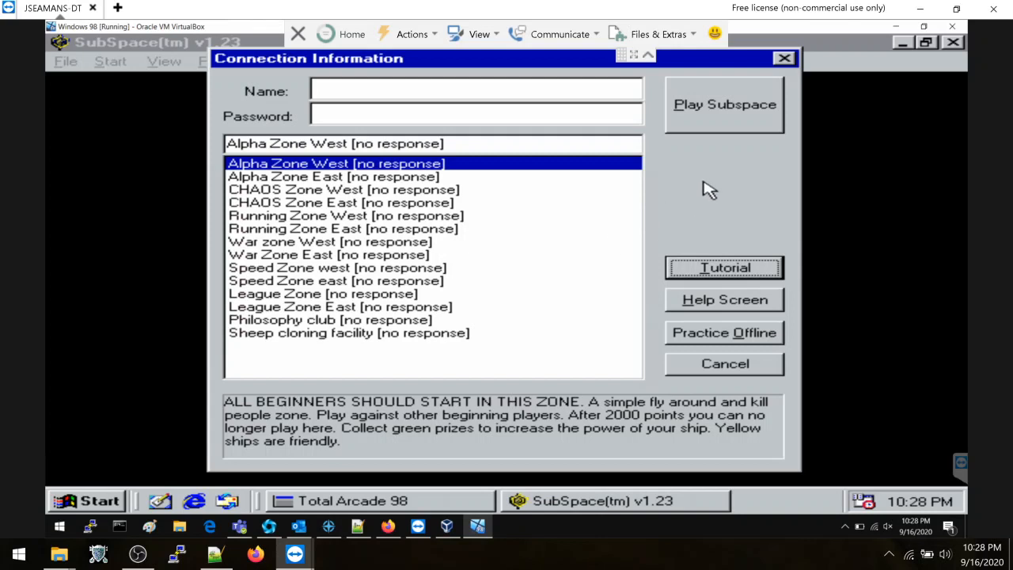
mouse_move(747, 114)
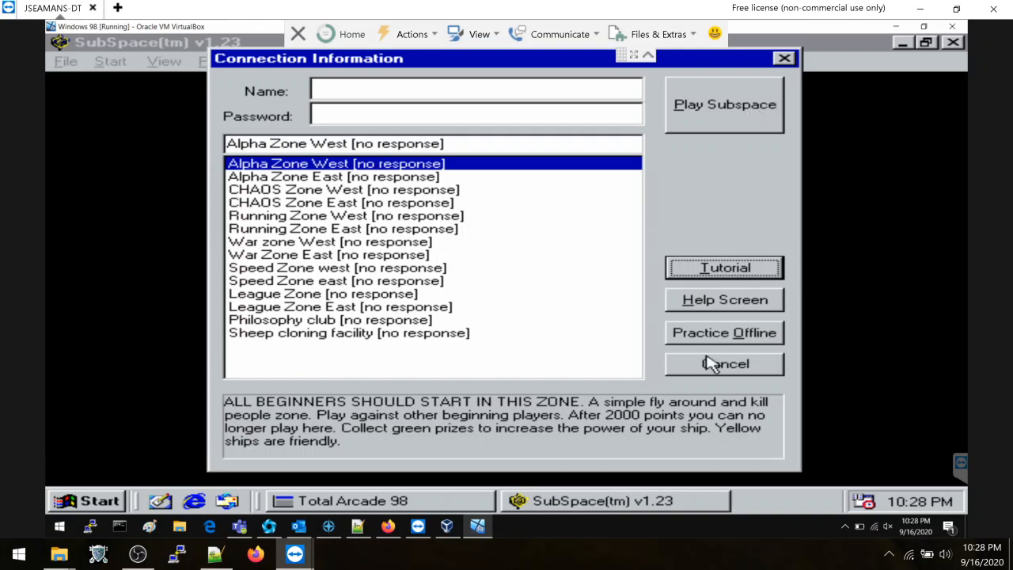
mouse_move(752, 380)
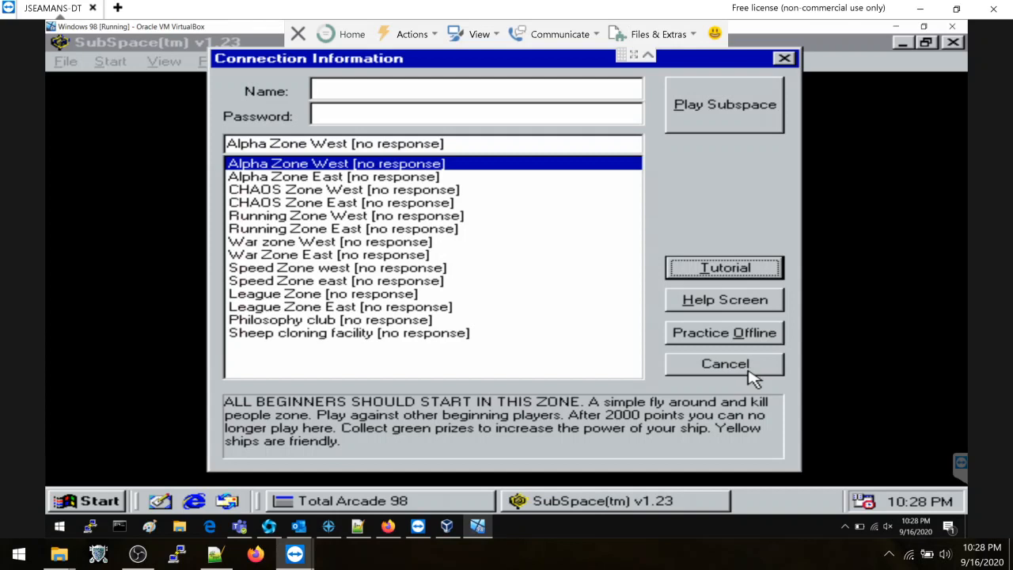
mouse_move(804, 506)
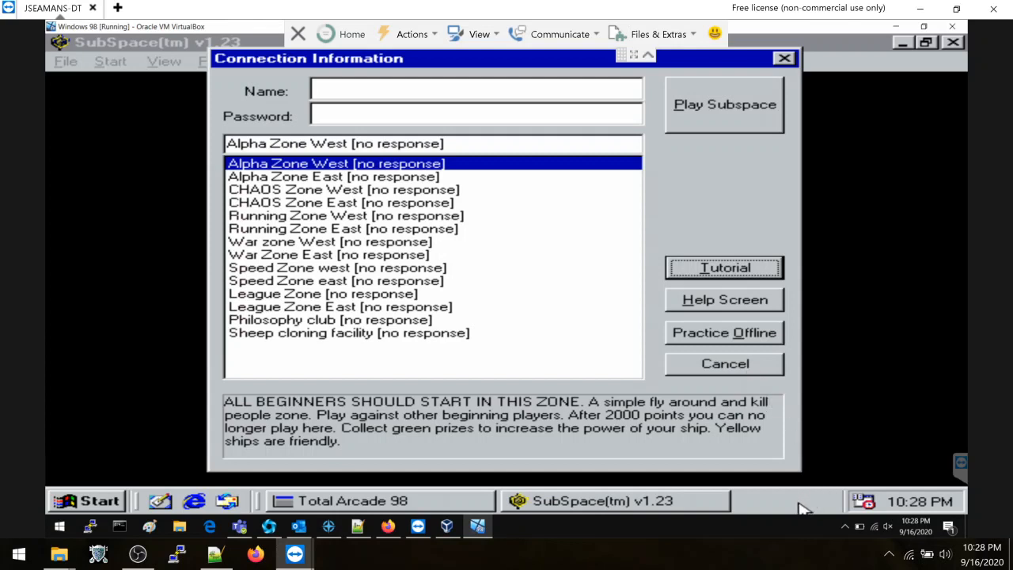
right_click(810, 508)
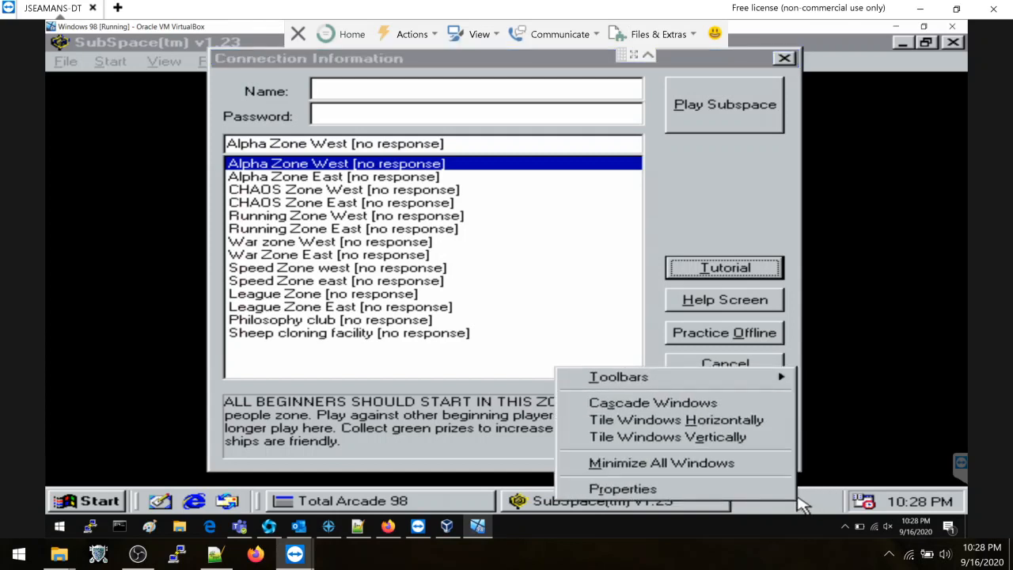
left_click(621, 487)
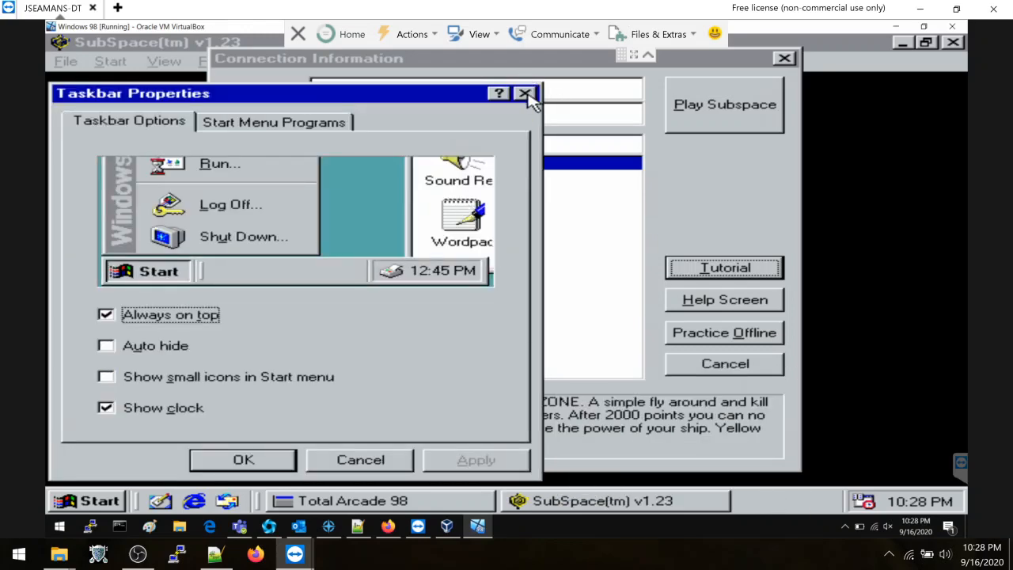
left_click(525, 93)
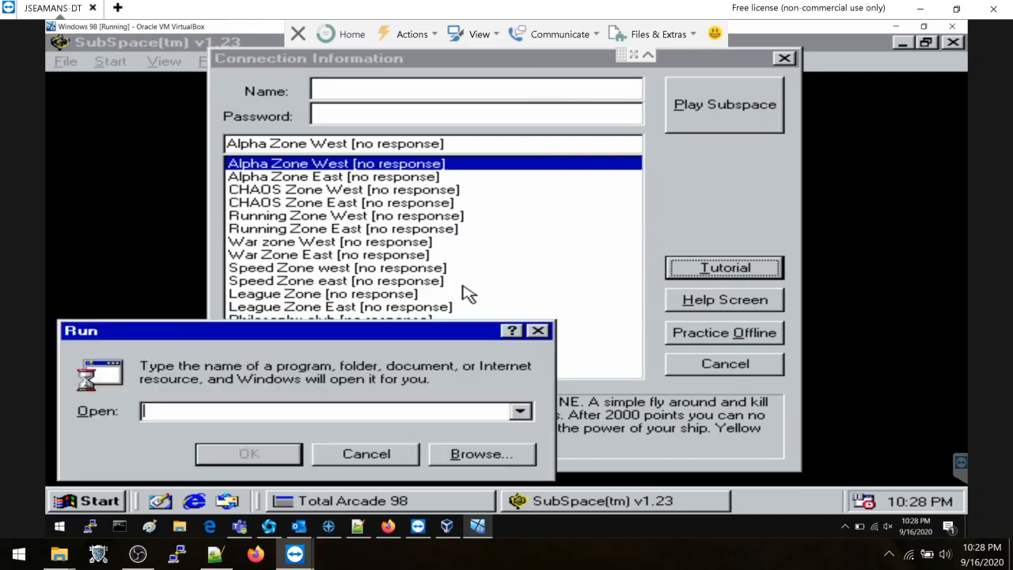
type("taskmgr")
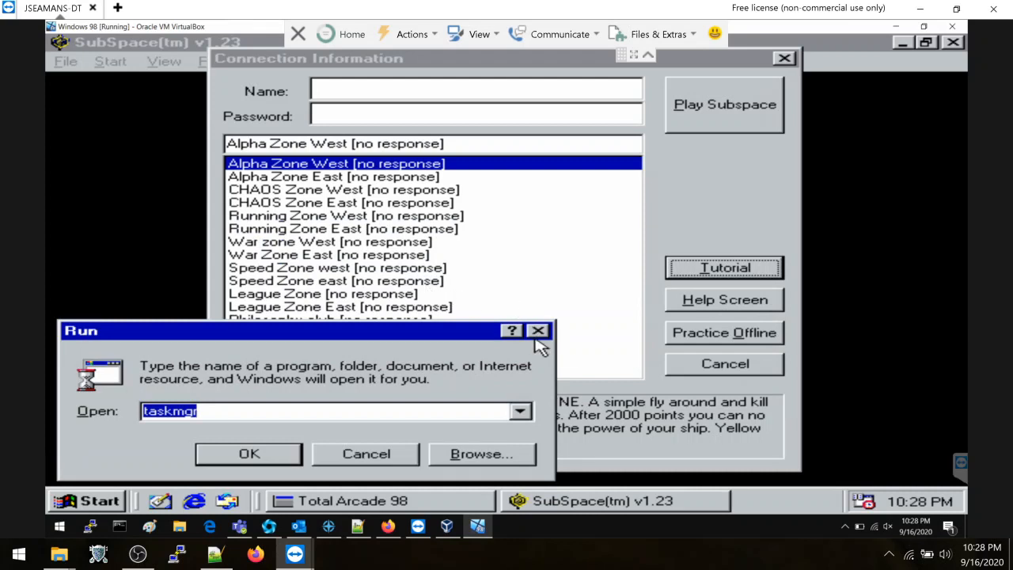
left_click(248, 453)
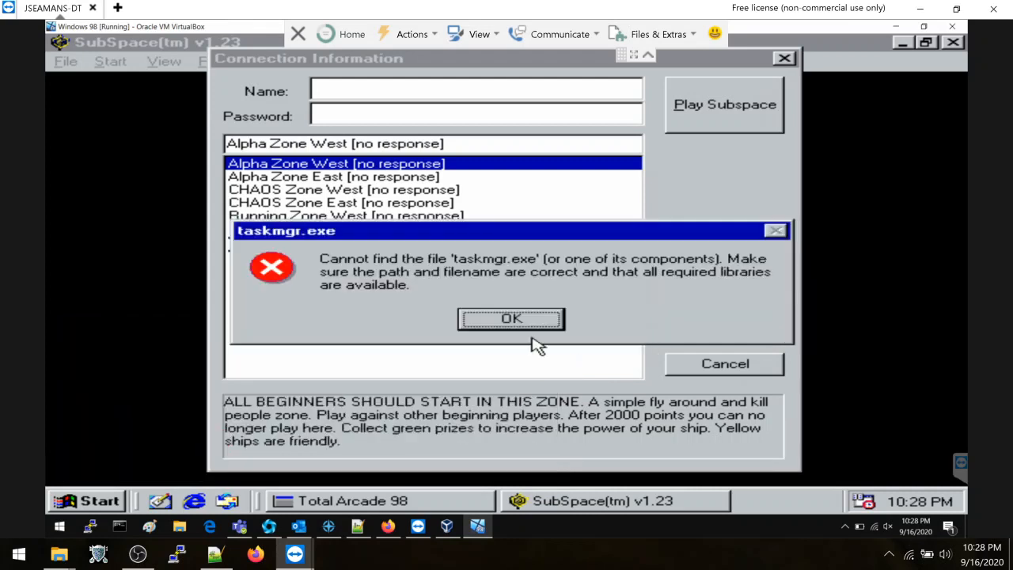
left_click(511, 318)
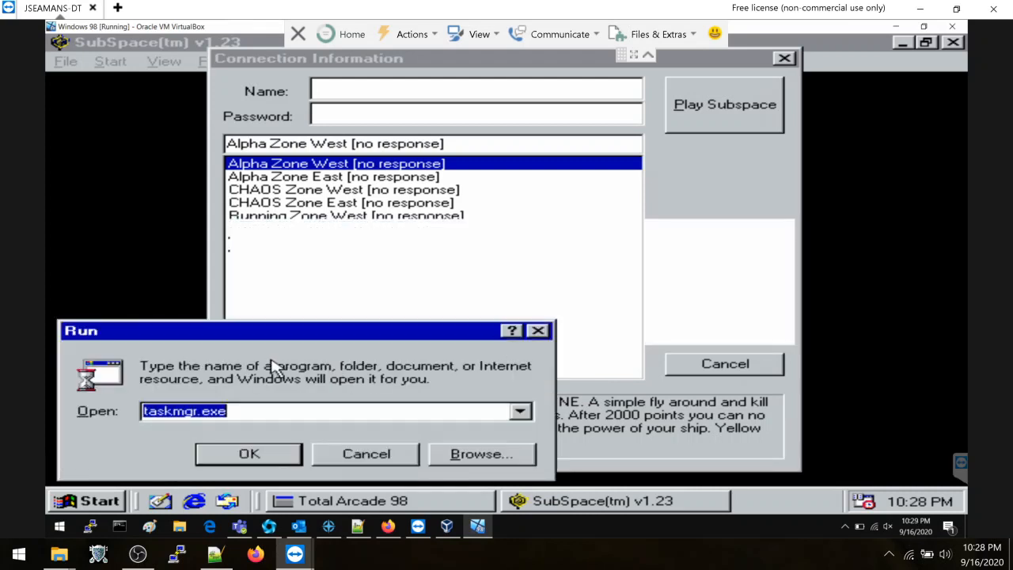
left_click(364, 452)
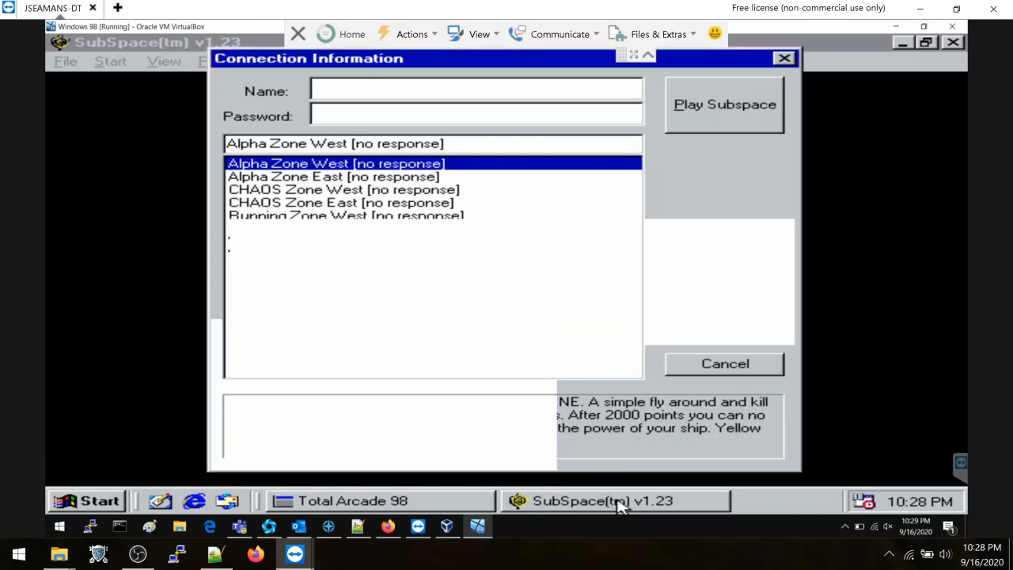
mouse_move(790, 377)
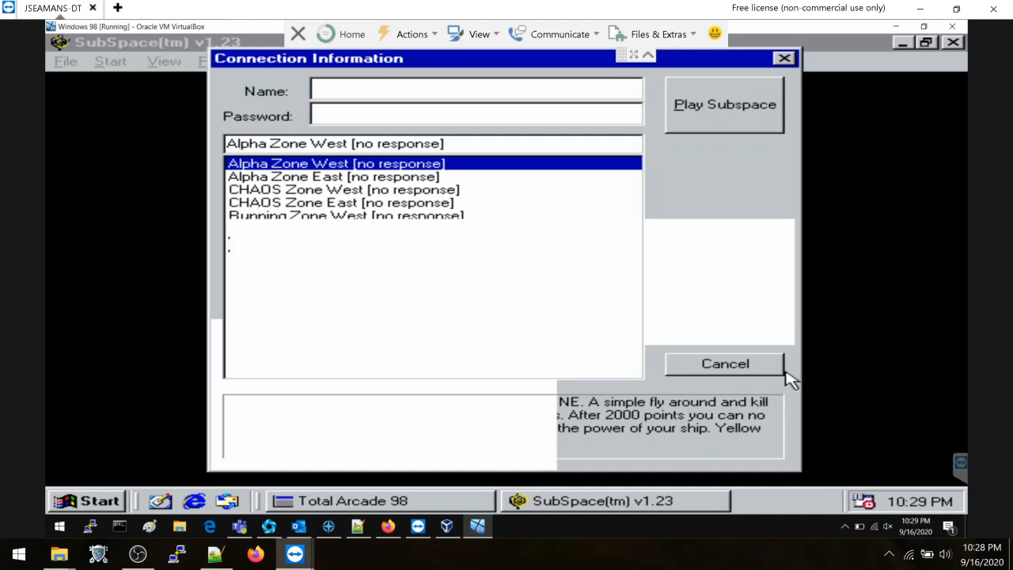
mouse_move(751, 424)
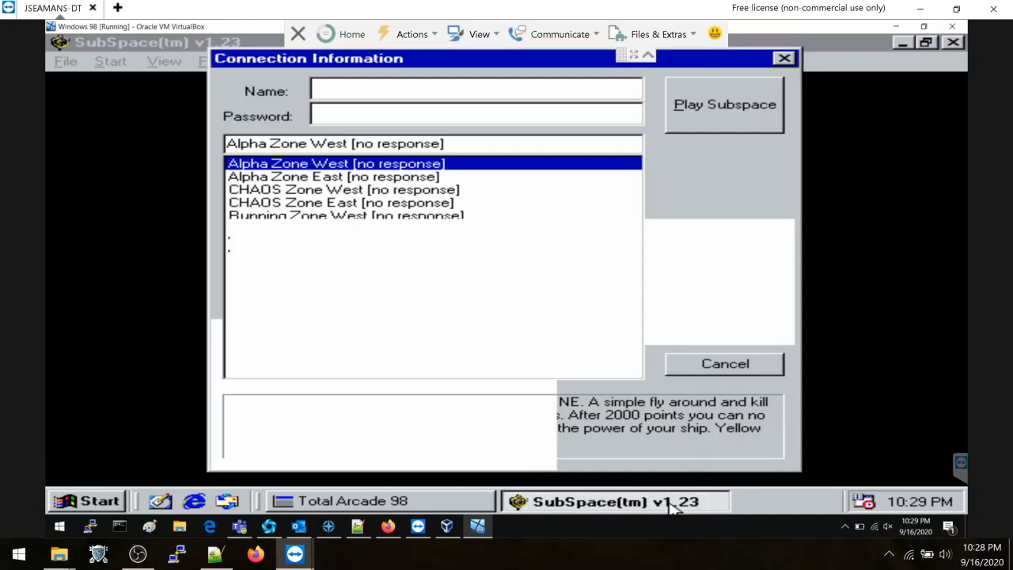
mouse_move(668, 506)
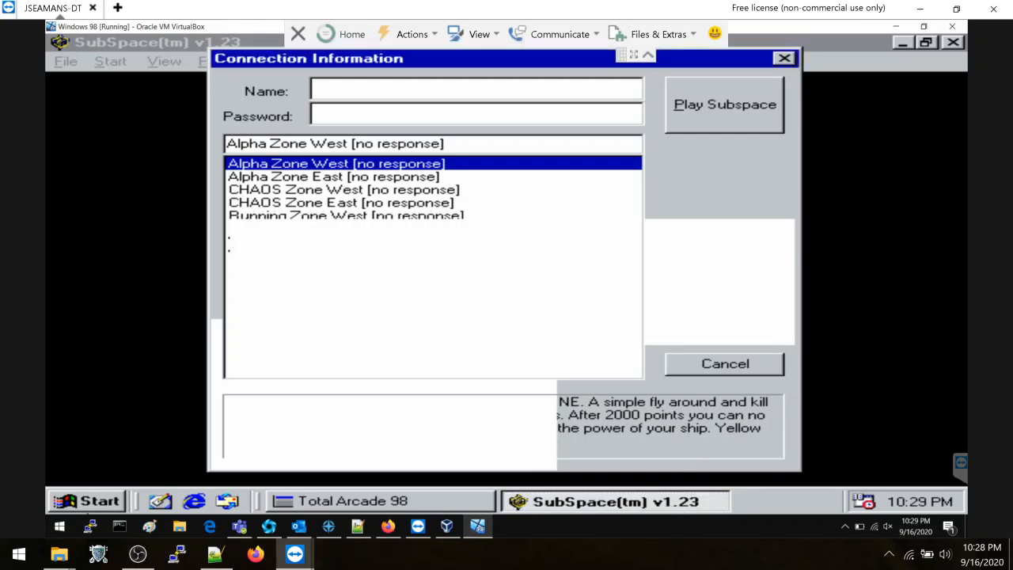
Reach Taskbar Properties via Start > Settings and show its Start Menu Programs page
left_click(88, 500)
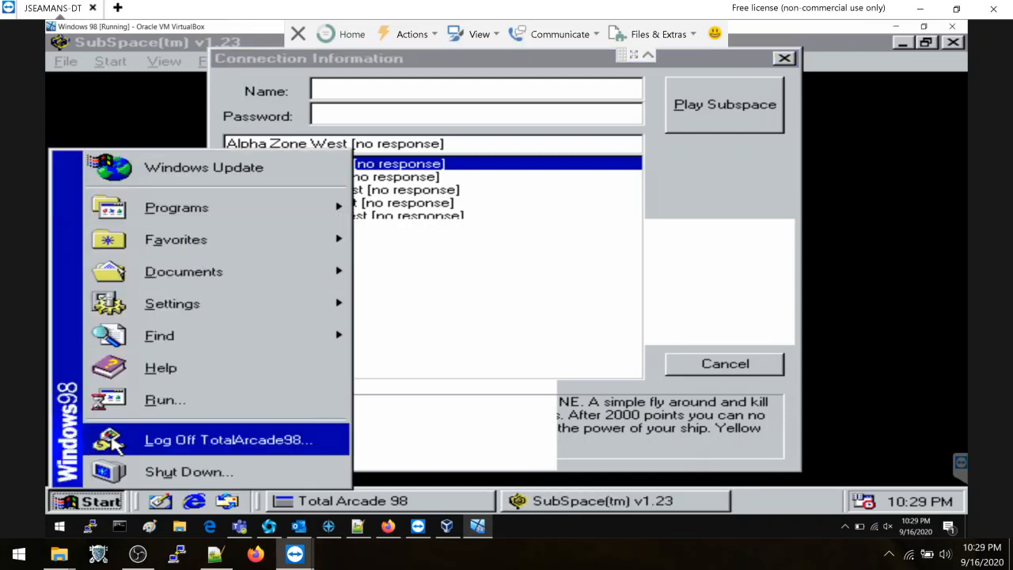
mouse_move(291, 214)
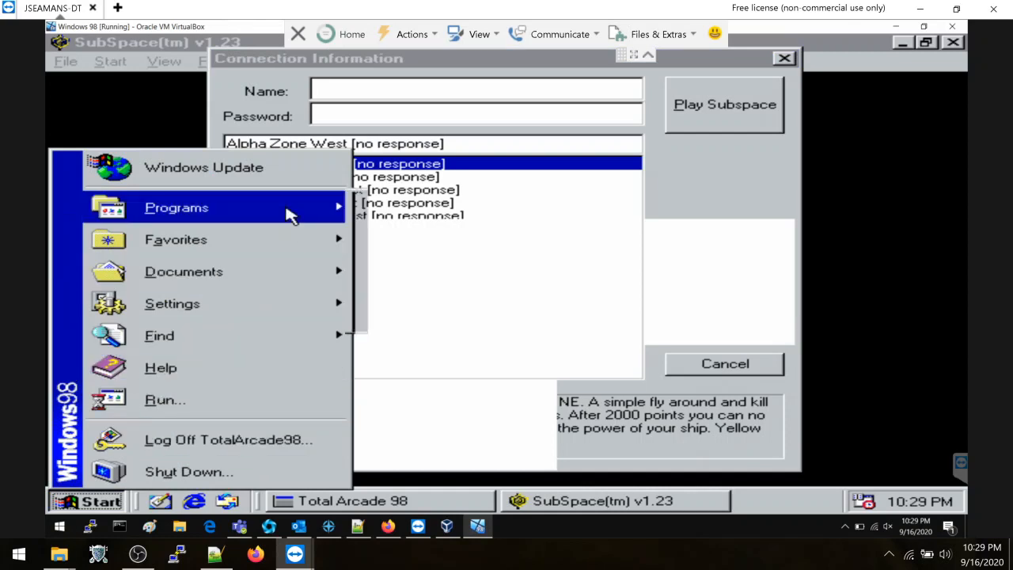
mouse_move(427, 201)
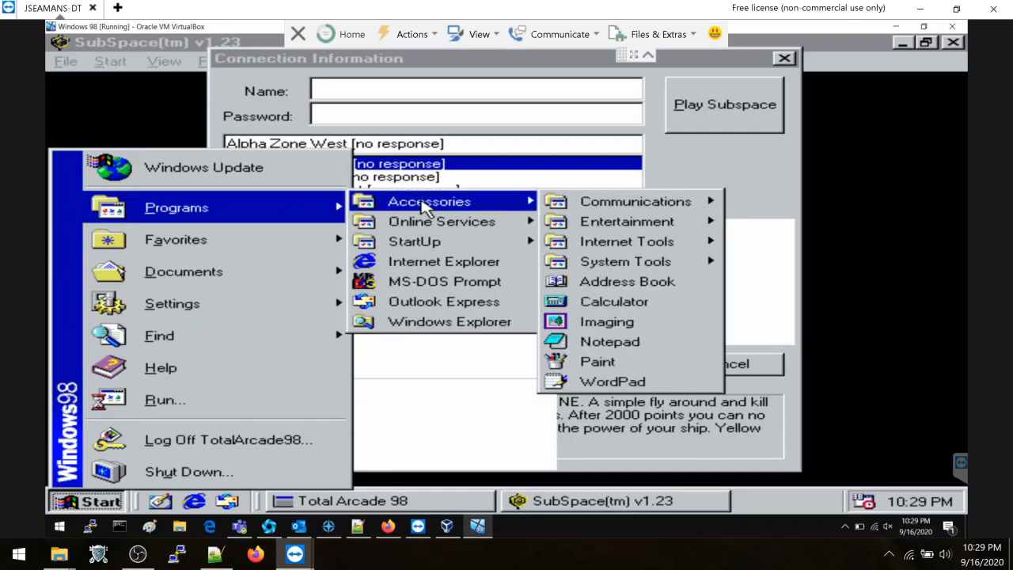
mouse_move(457, 209)
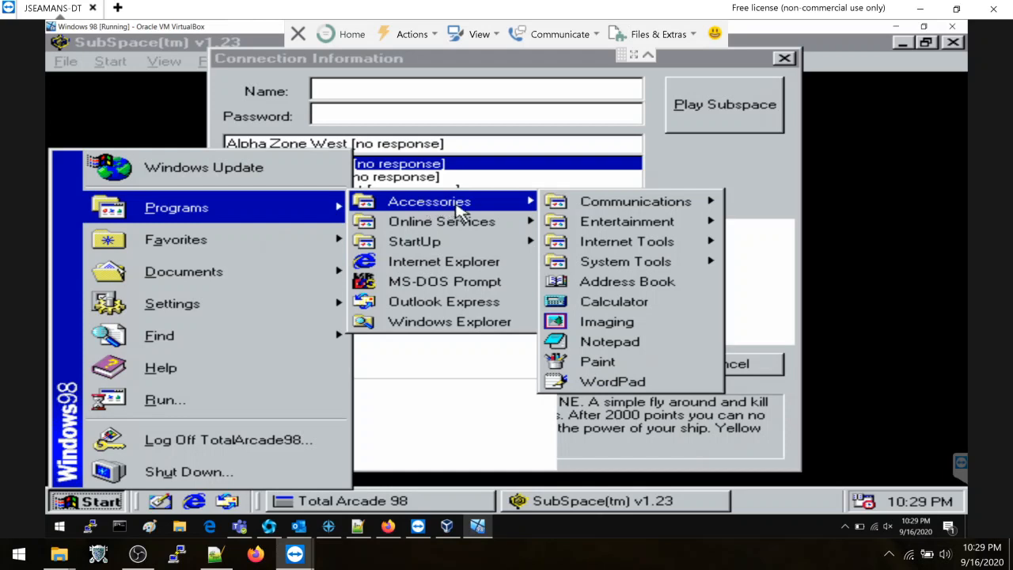
mouse_move(528, 196)
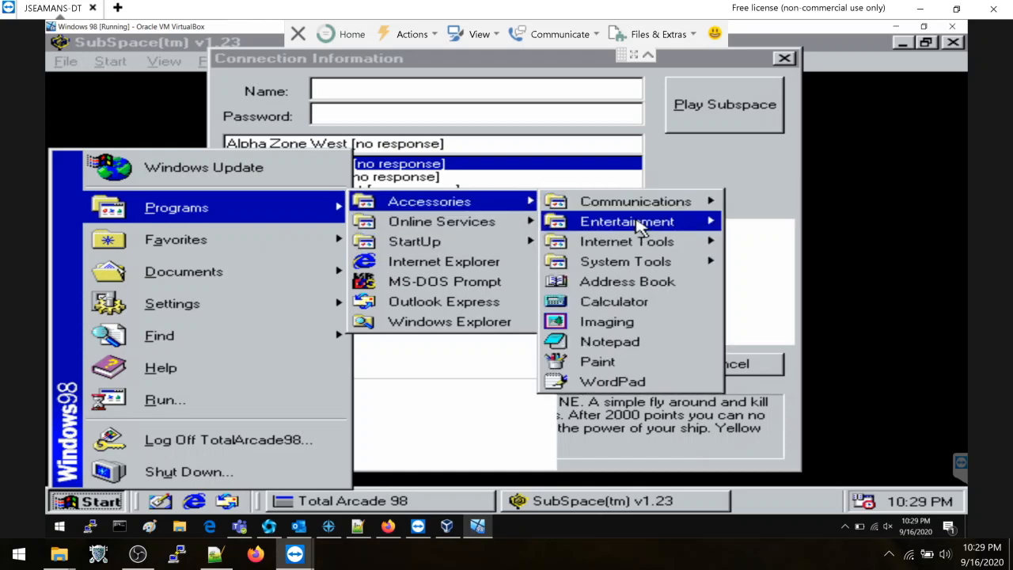
mouse_move(625, 261)
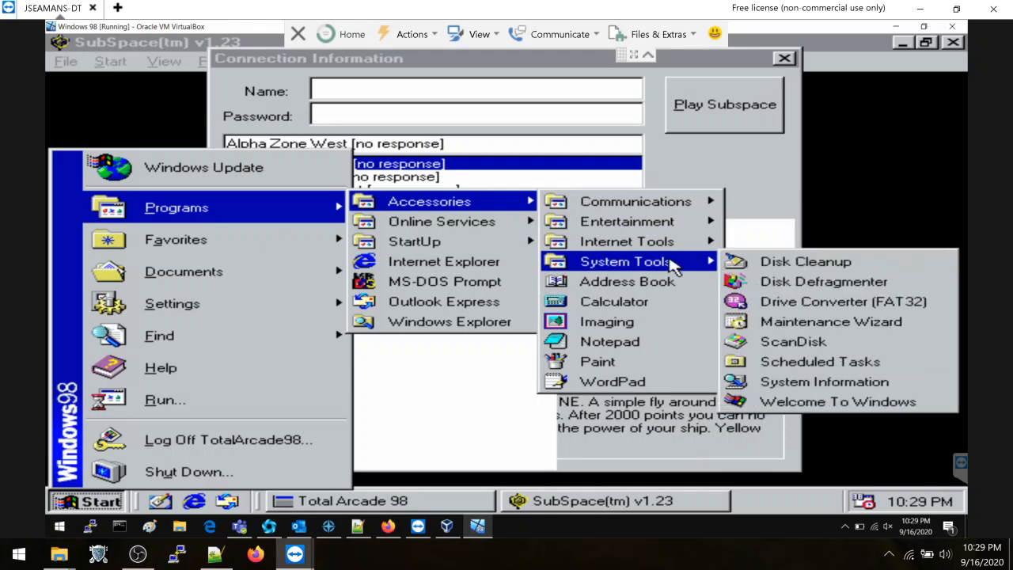
mouse_move(183, 270)
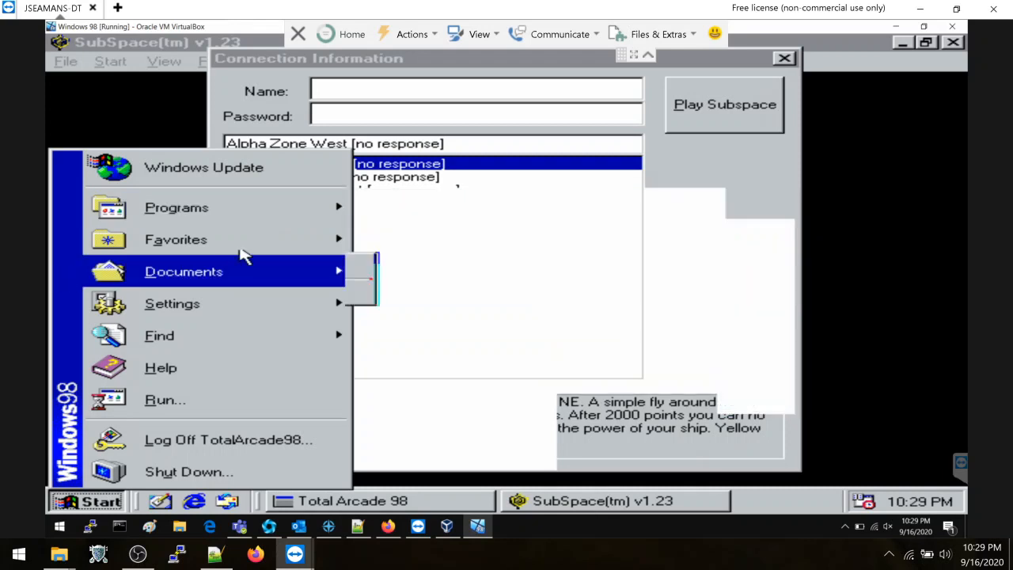
mouse_move(170, 304)
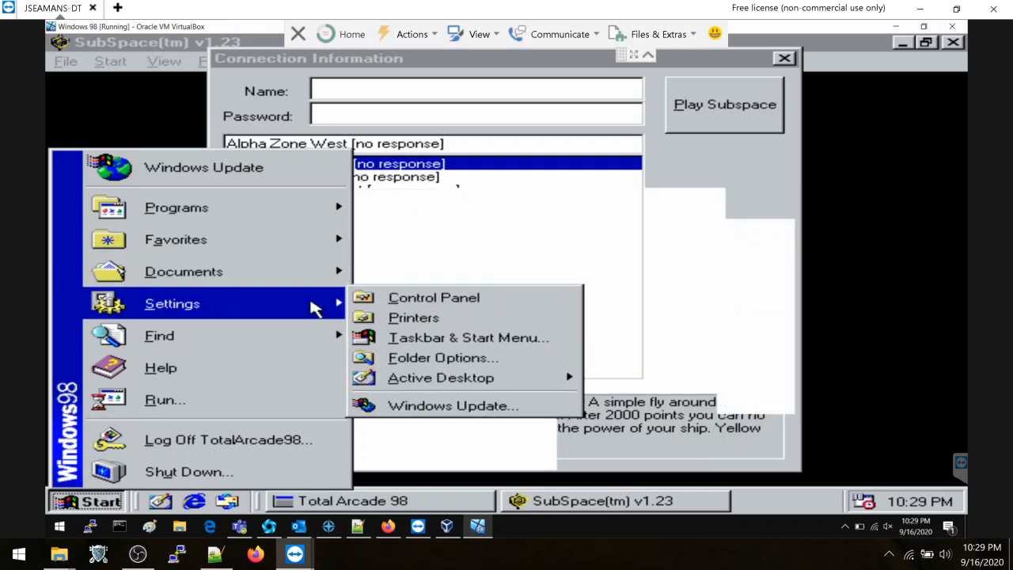
mouse_move(433, 298)
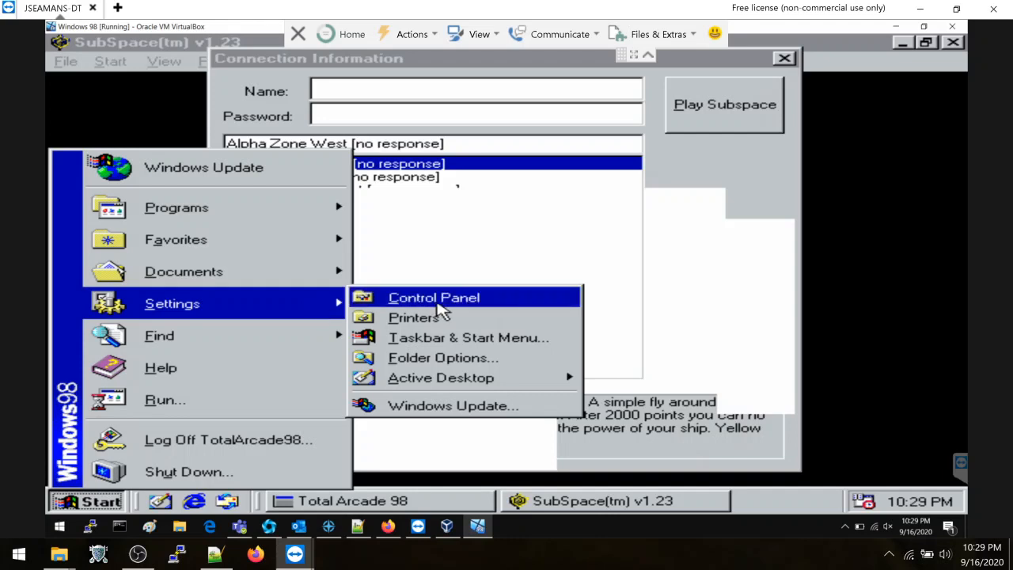
mouse_move(532, 343)
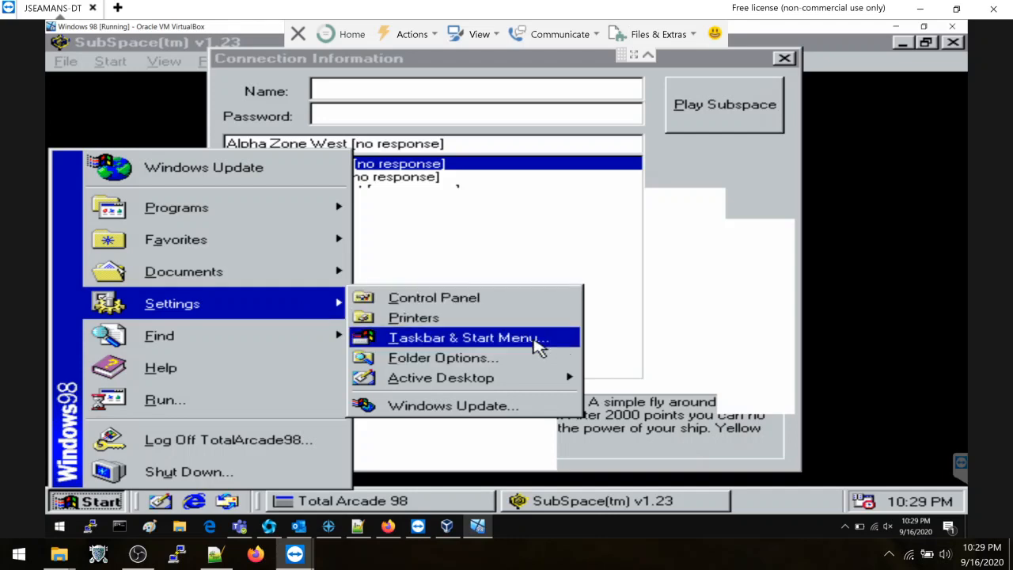
left_click(463, 337)
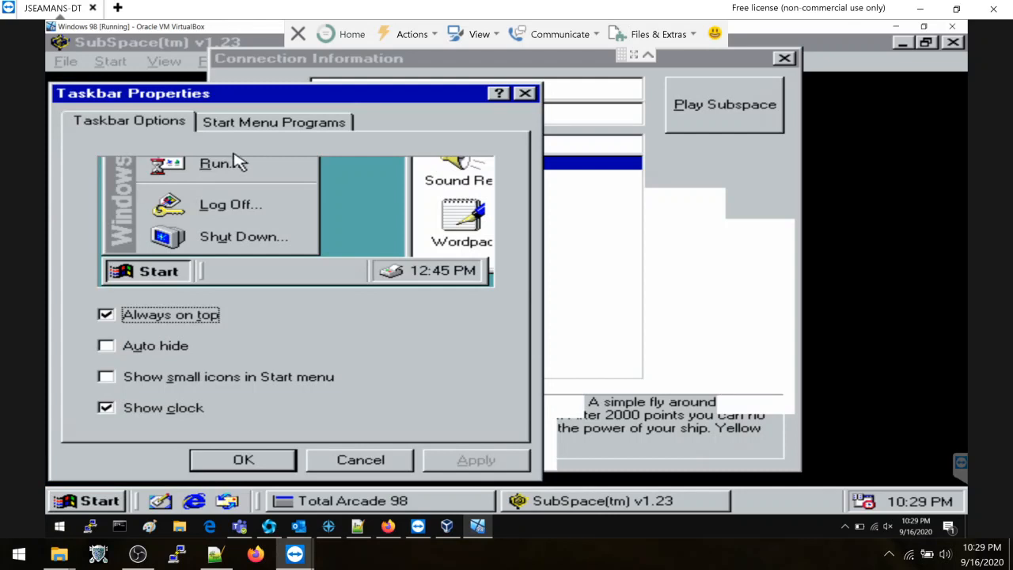
mouse_move(204, 121)
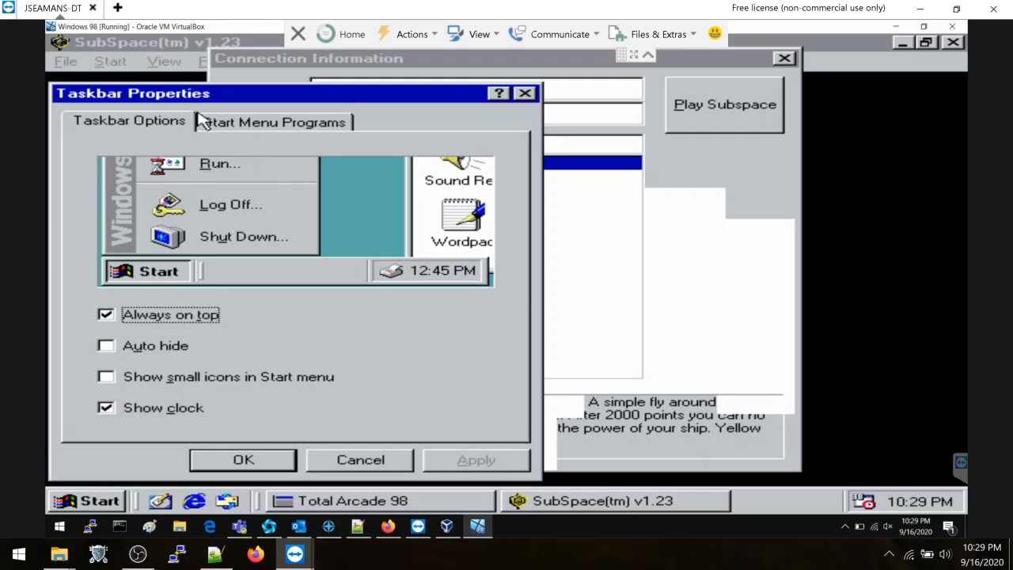
left_click(272, 120)
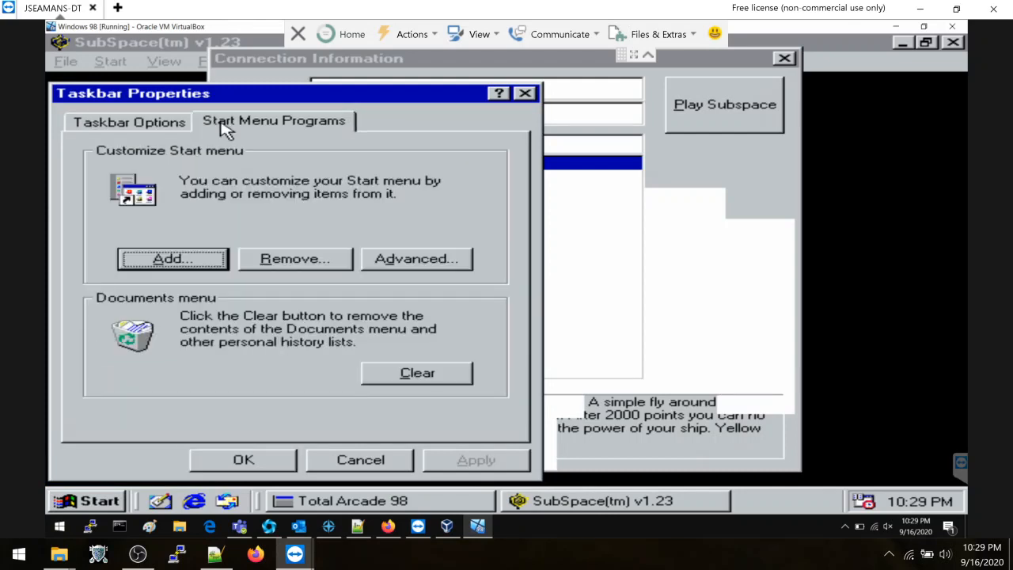
Close Taskbar Properties, returning to the Total Arcade 98 game list
left_click(128, 122)
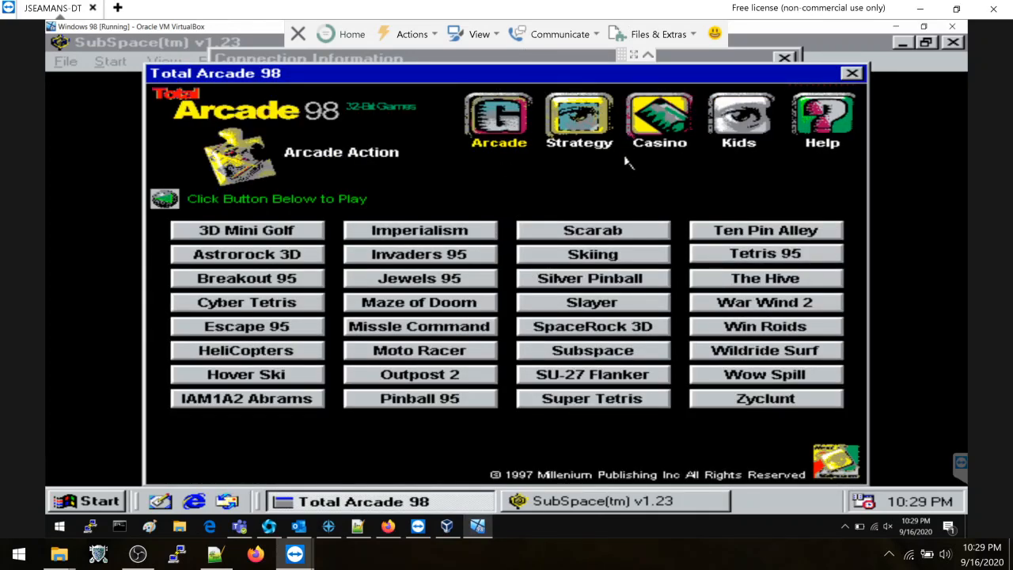
mouse_move(553, 139)
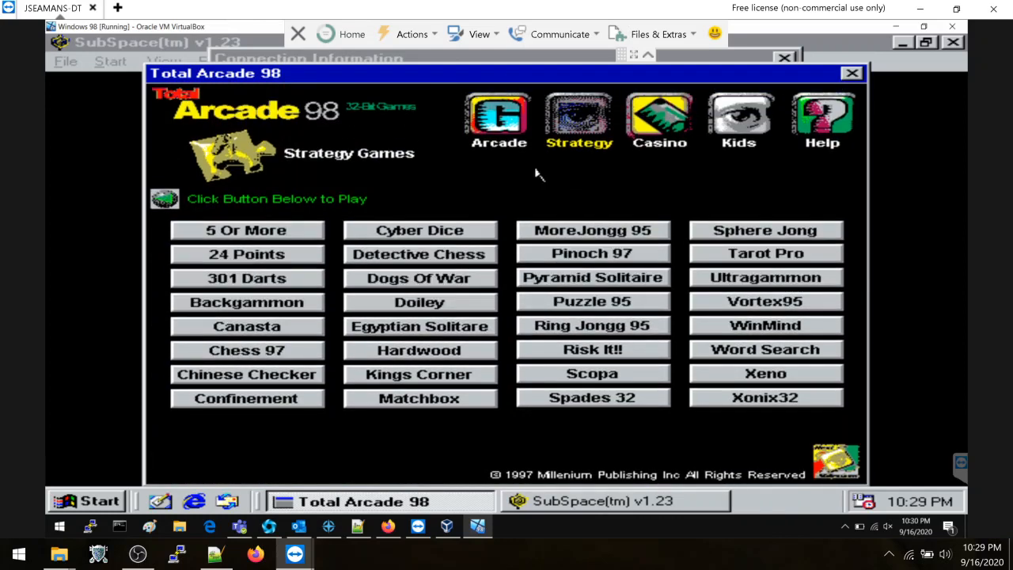
mouse_move(531, 355)
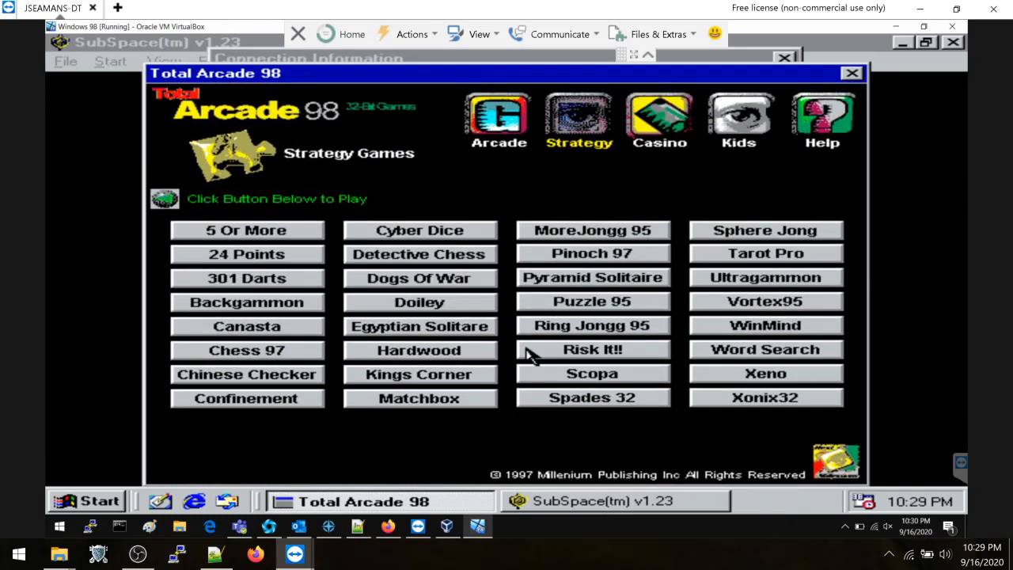
Launch Risk It!! and dismiss its unregistered-copy notice to reach the Registration Menu
left_click(592, 349)
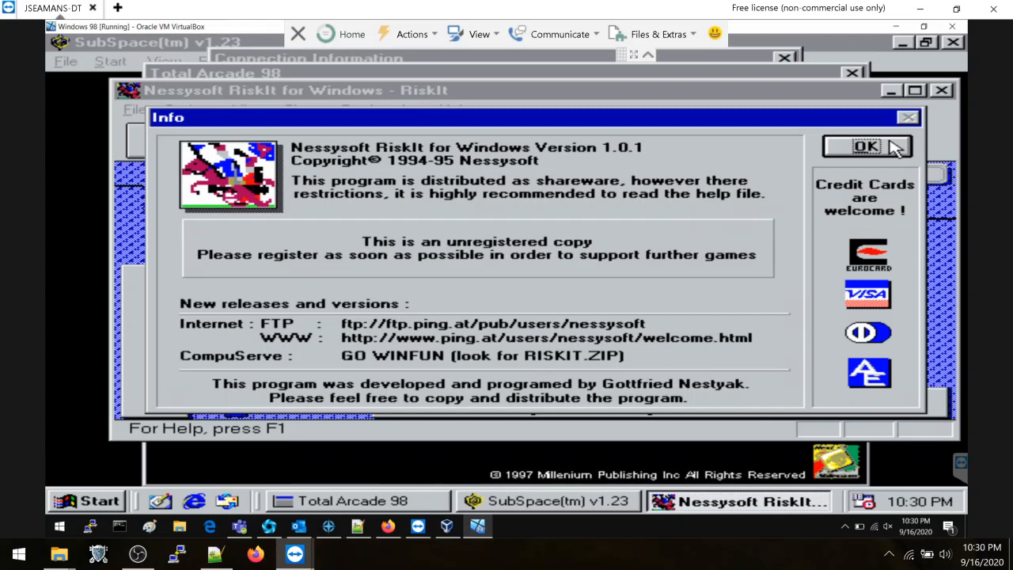
mouse_move(902, 269)
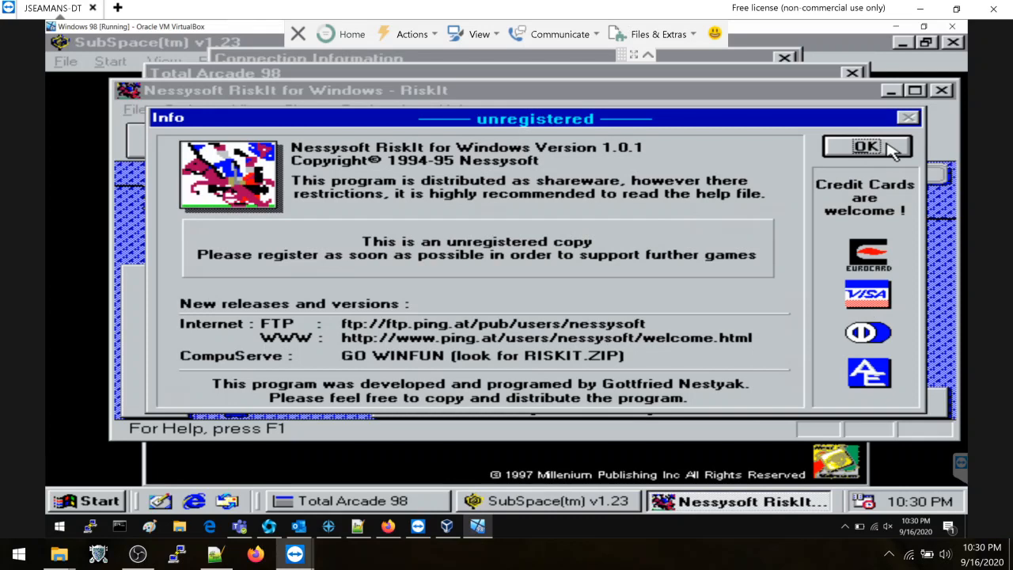
left_click(860, 147)
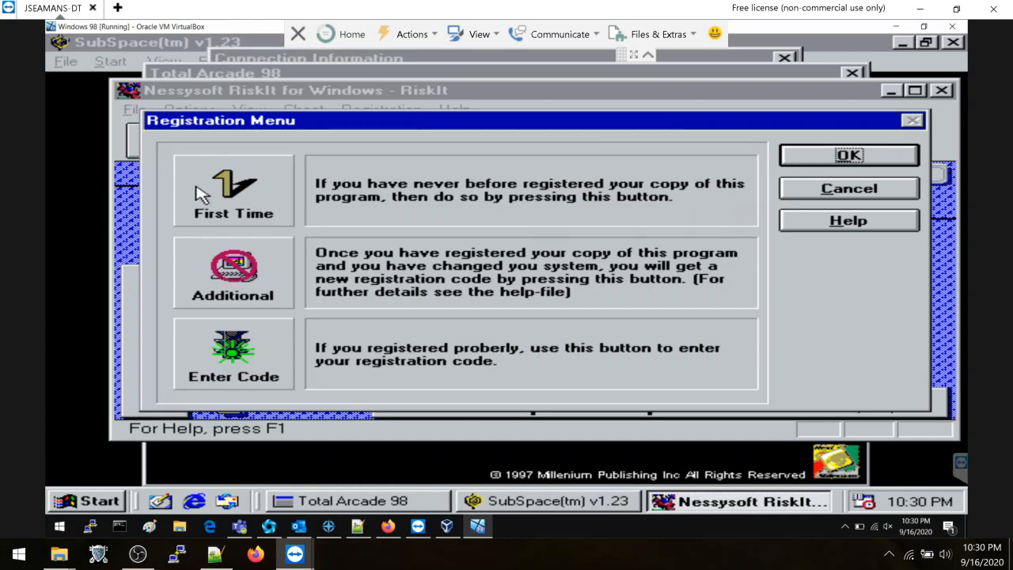
left_click(233, 190)
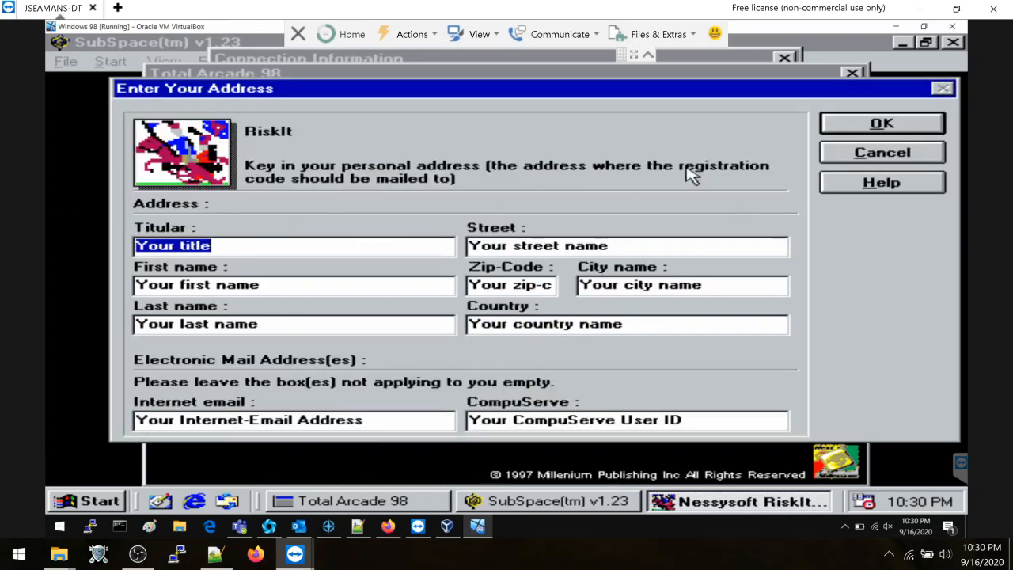
left_click(881, 124)
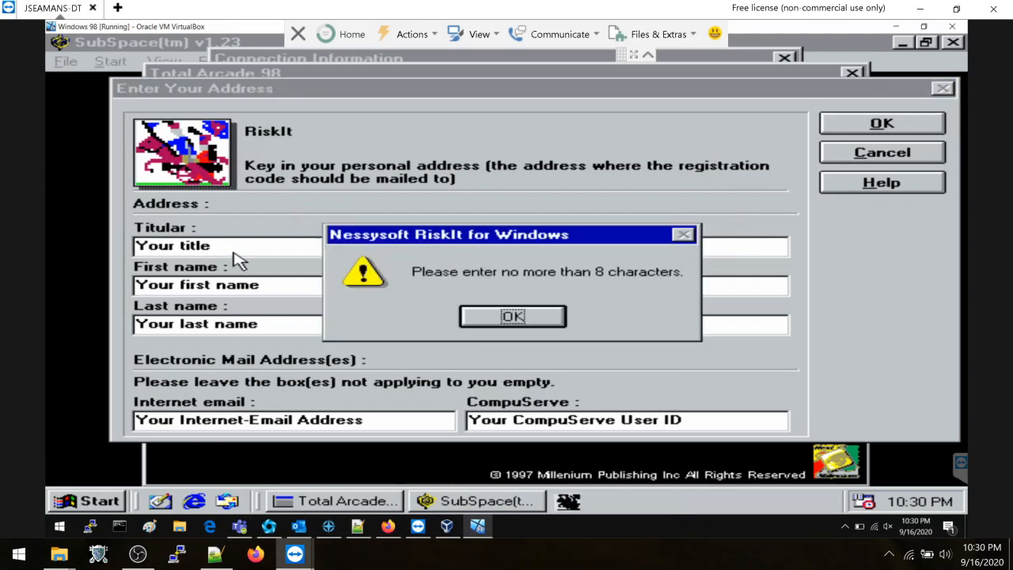
left_click(513, 316)
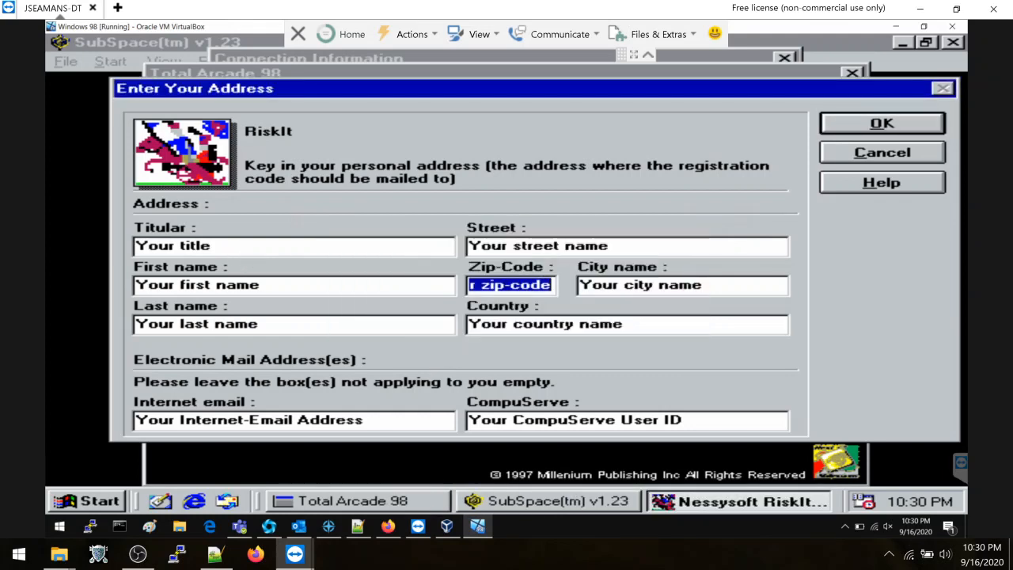
type("d")
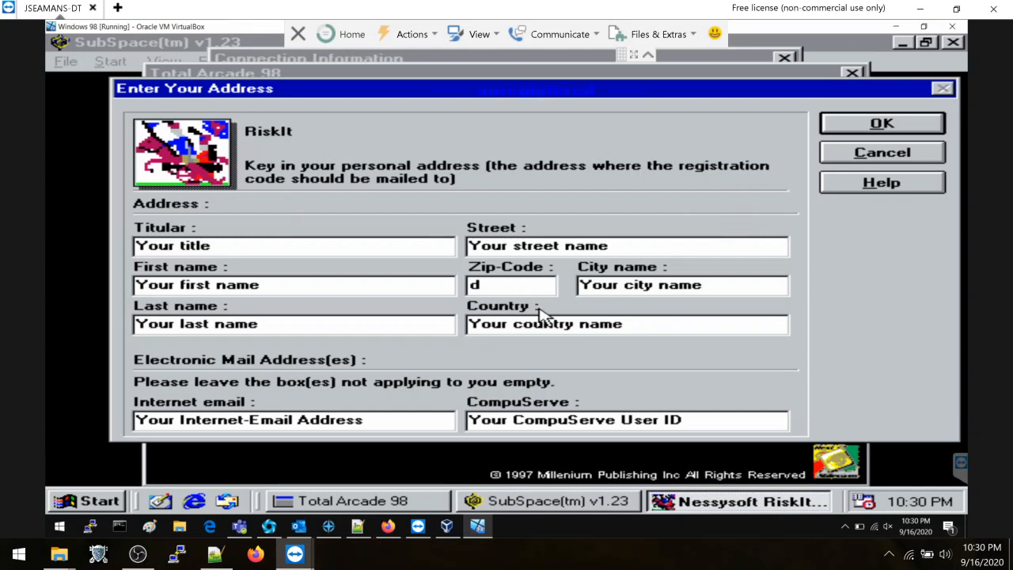
type("03432")
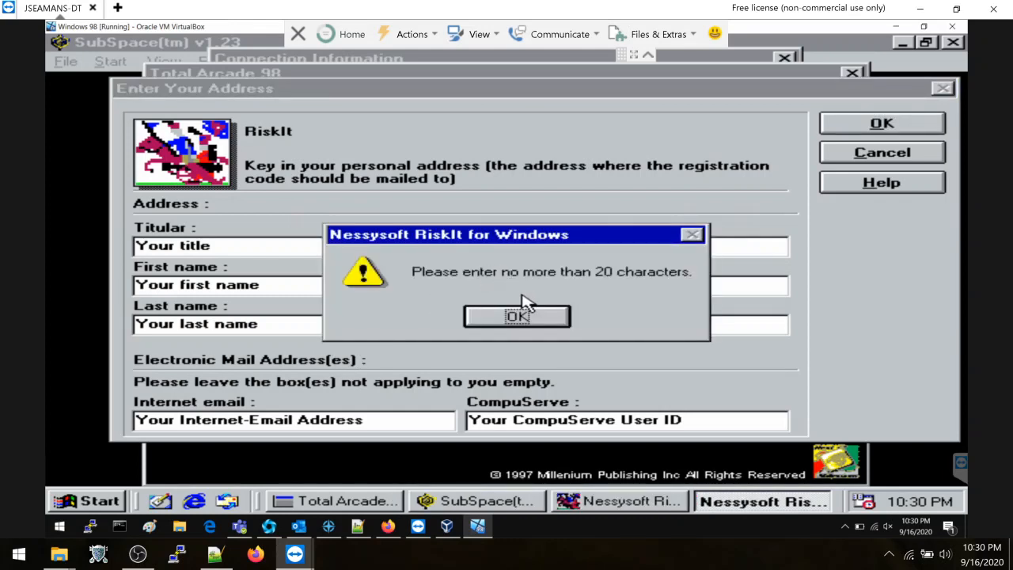
left_click(516, 317)
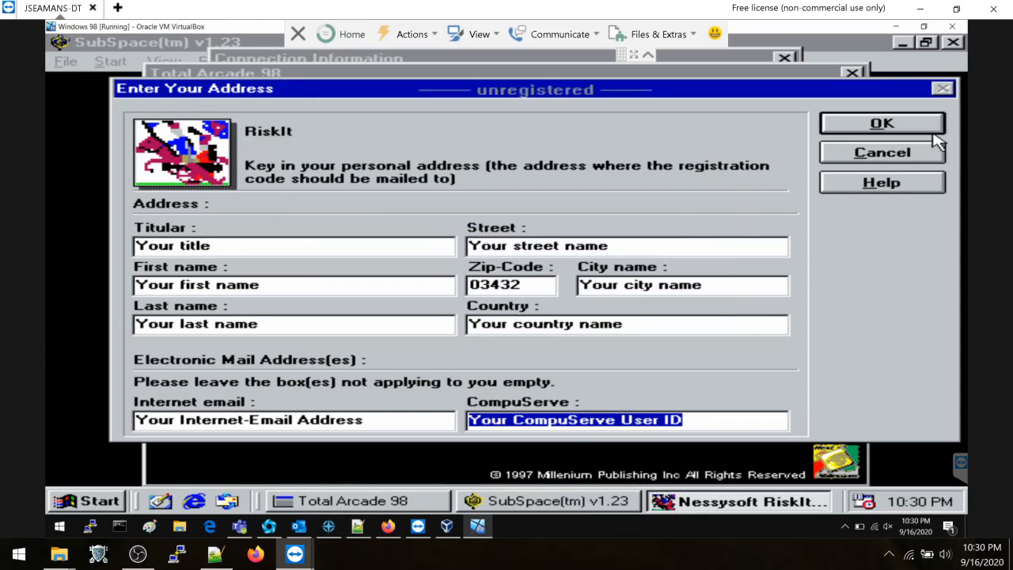
left_click(882, 124)
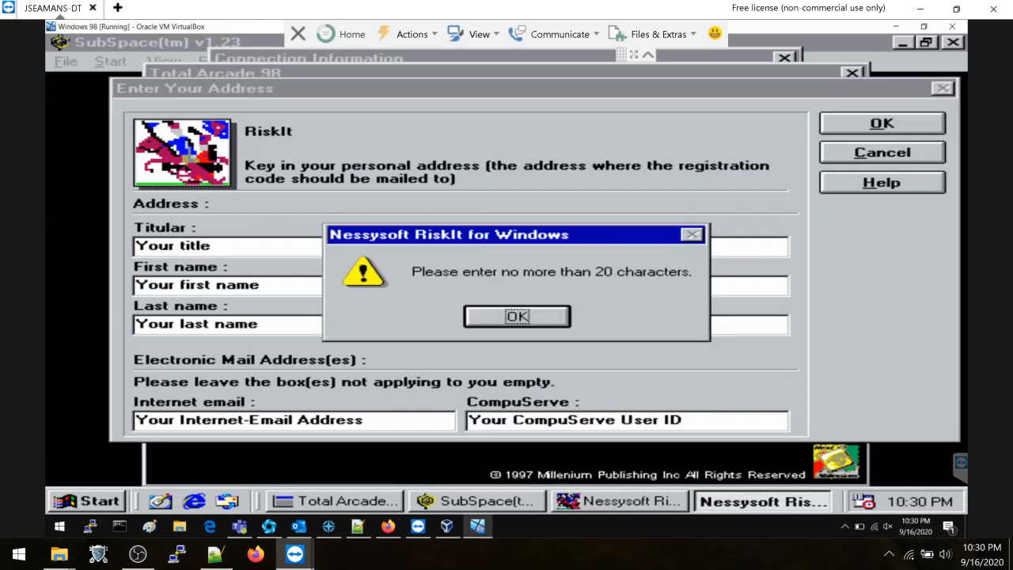
left_click(516, 316)
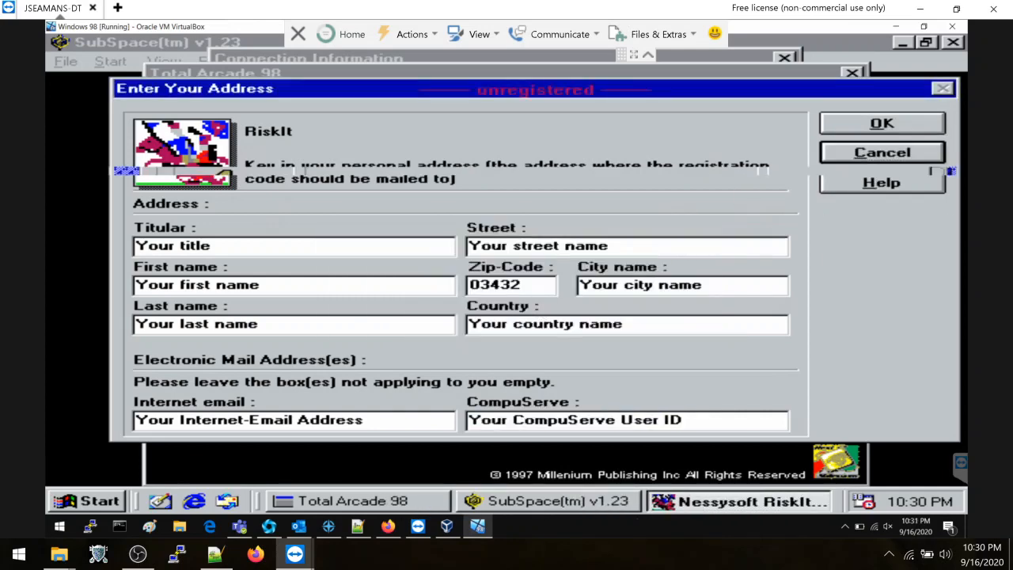
left_click(882, 152)
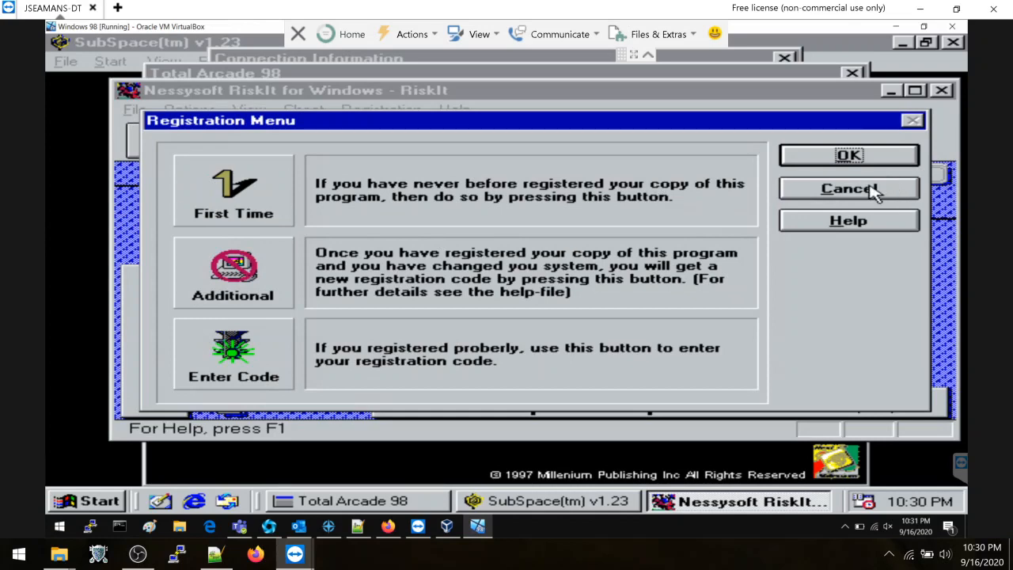
Cancel RiskIt's registration options
left_click(848, 189)
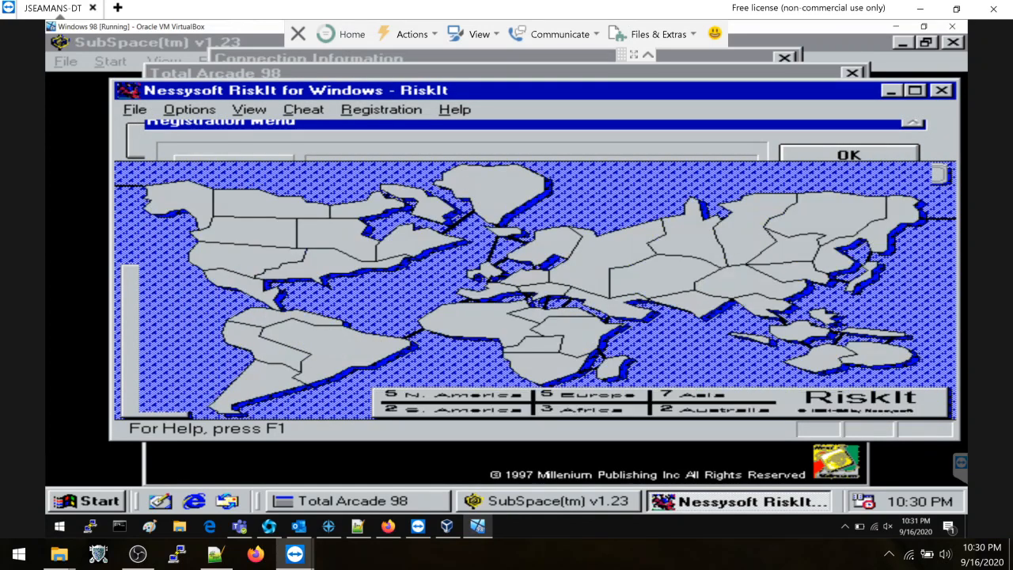
left_click(835, 150)
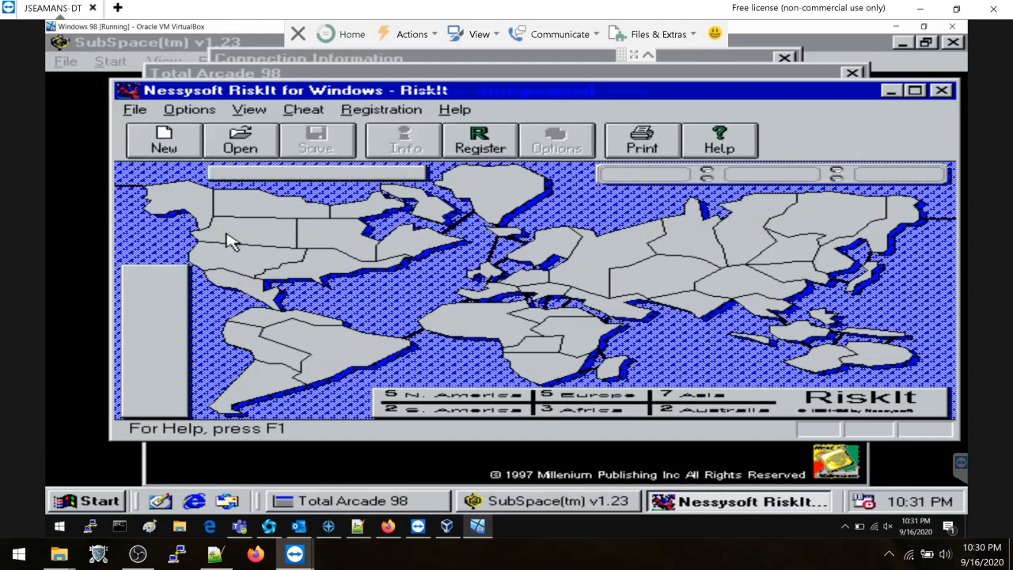
mouse_move(310, 283)
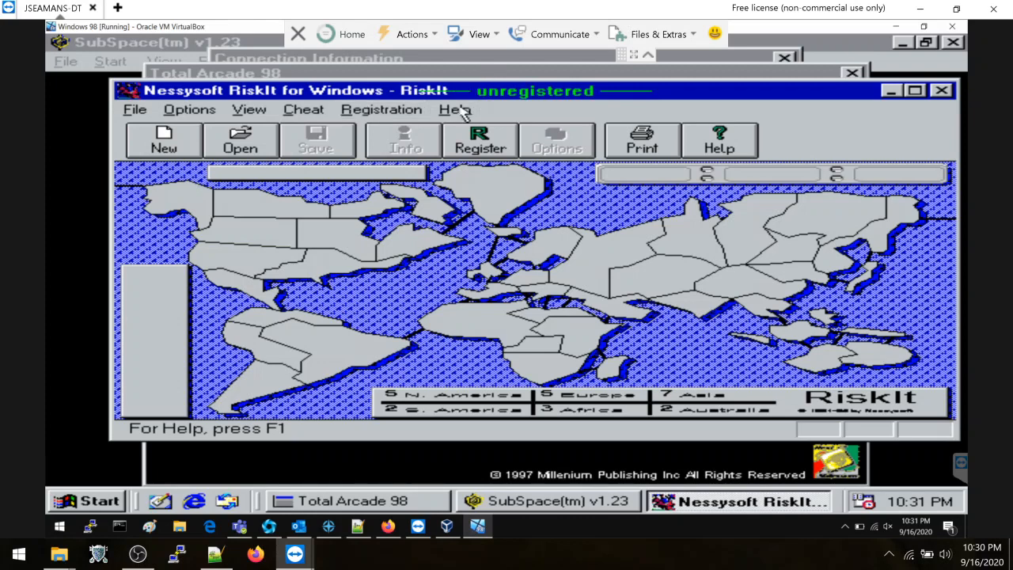
View RiskIt's About box with version and shareware details, then close it
left_click(453, 109)
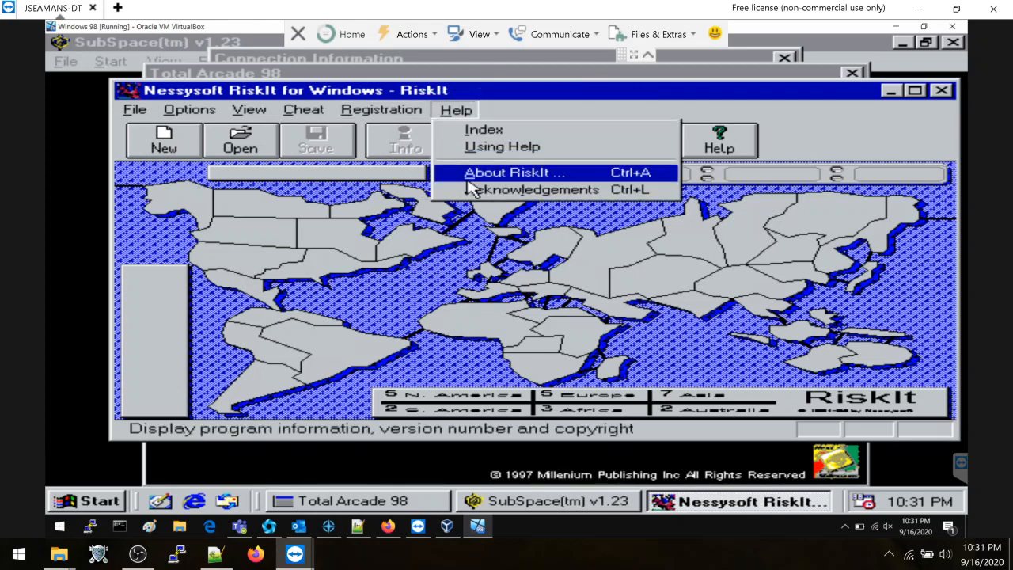
left_click(513, 171)
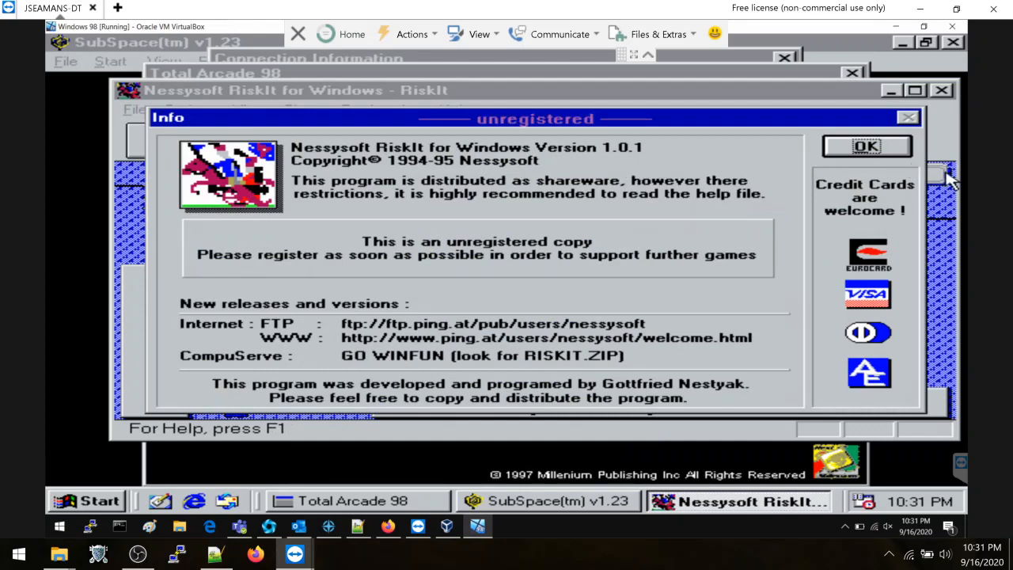
left_click(864, 146)
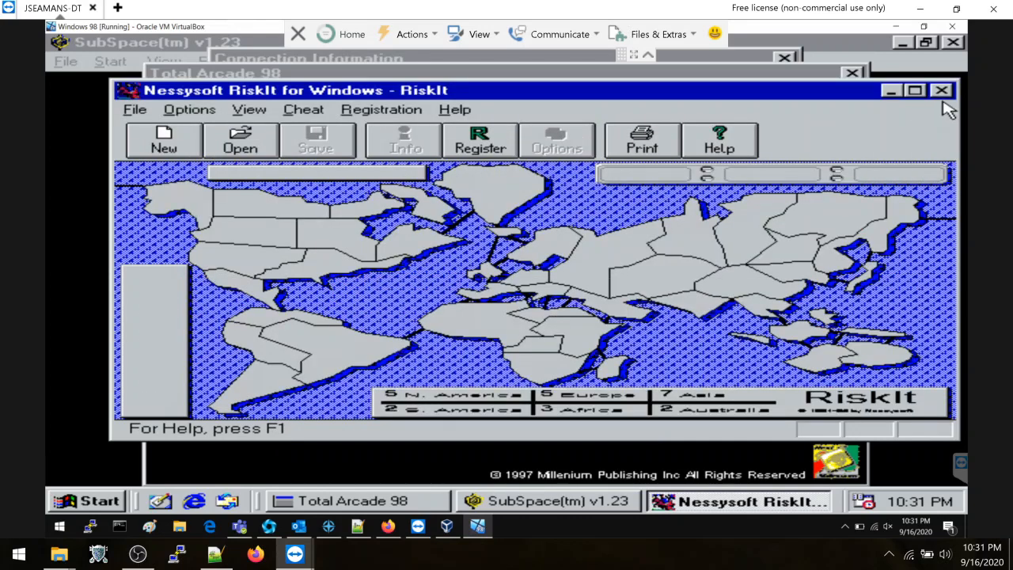
mouse_move(720, 140)
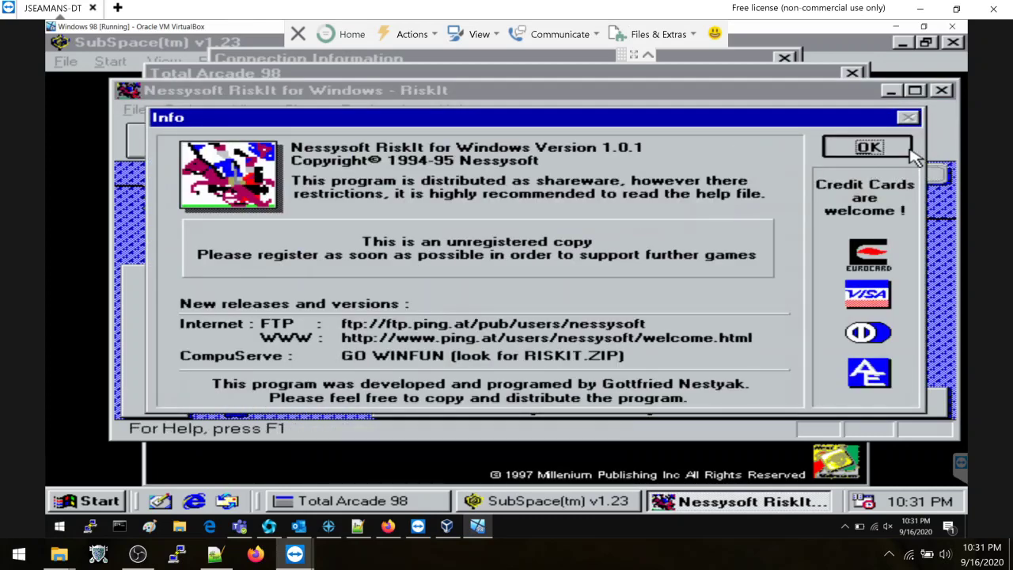
left_click(865, 146)
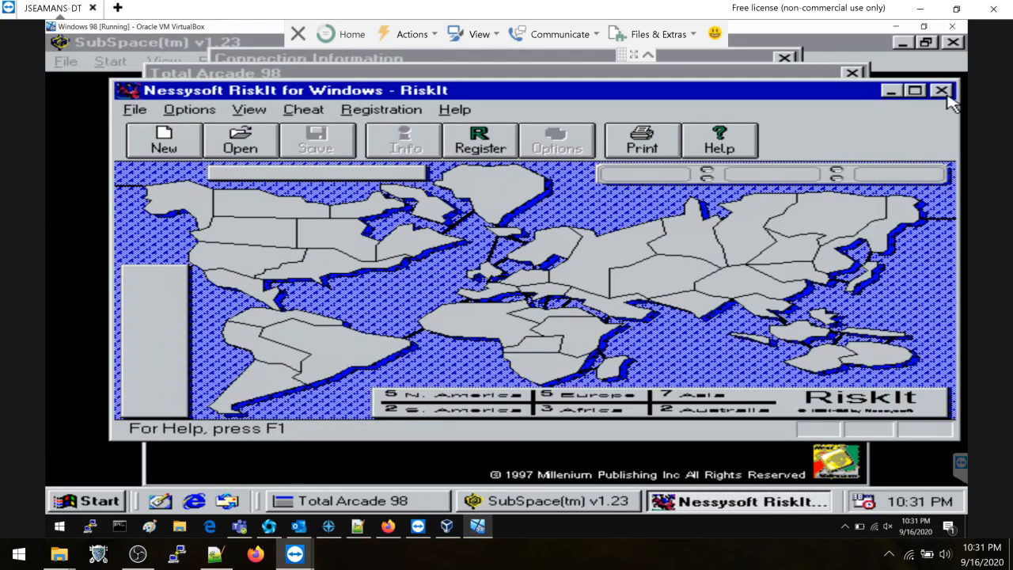
mouse_move(940, 92)
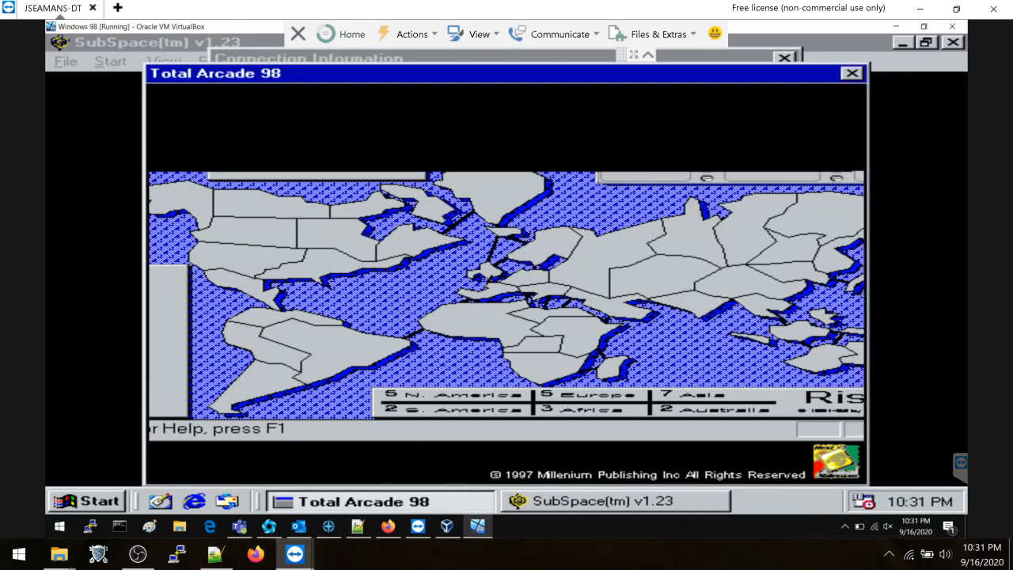
Show the Casino Games list, launch Lucky Star and choose Register Later
left_click(579, 118)
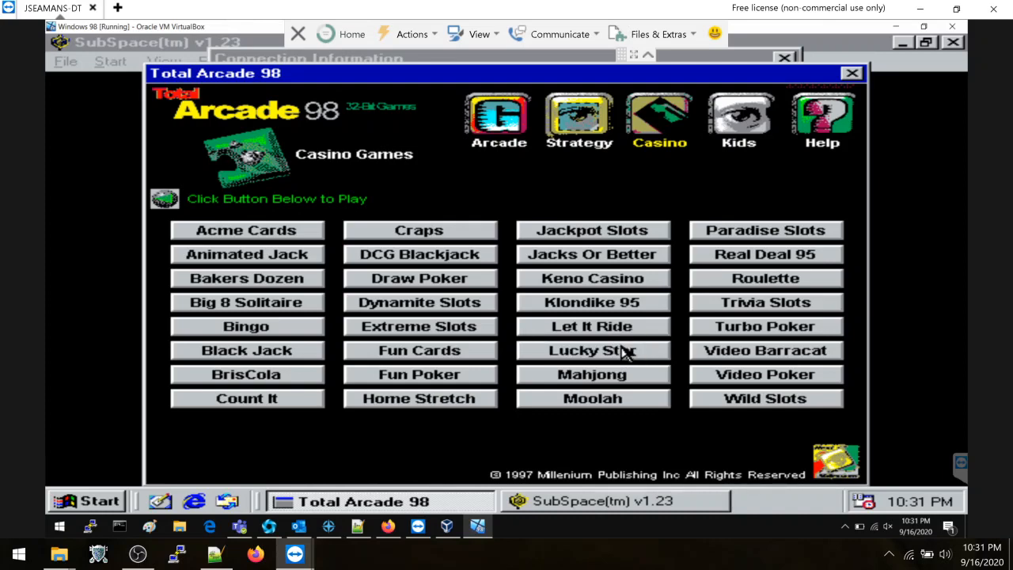
left_click(592, 349)
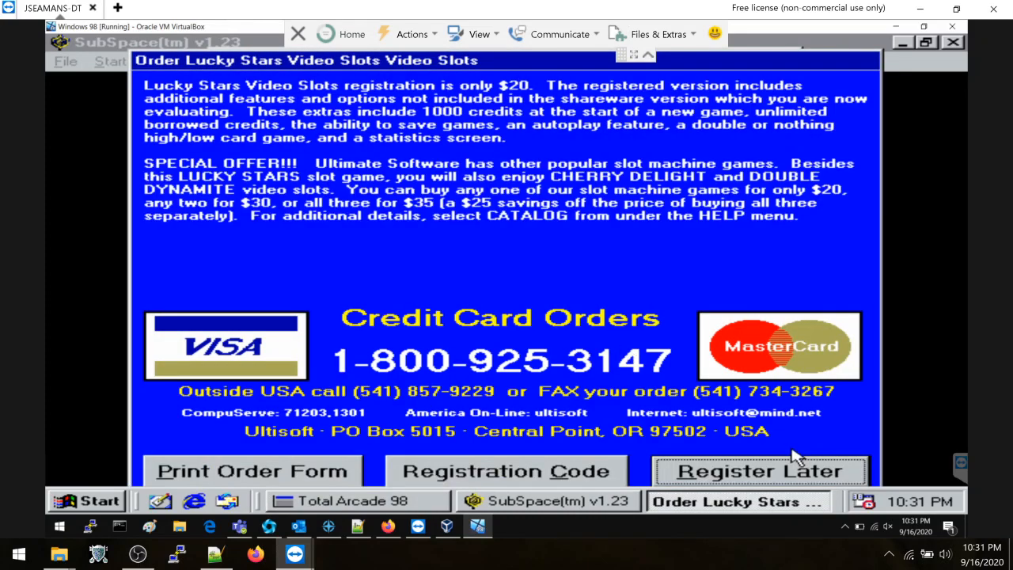
left_click(760, 470)
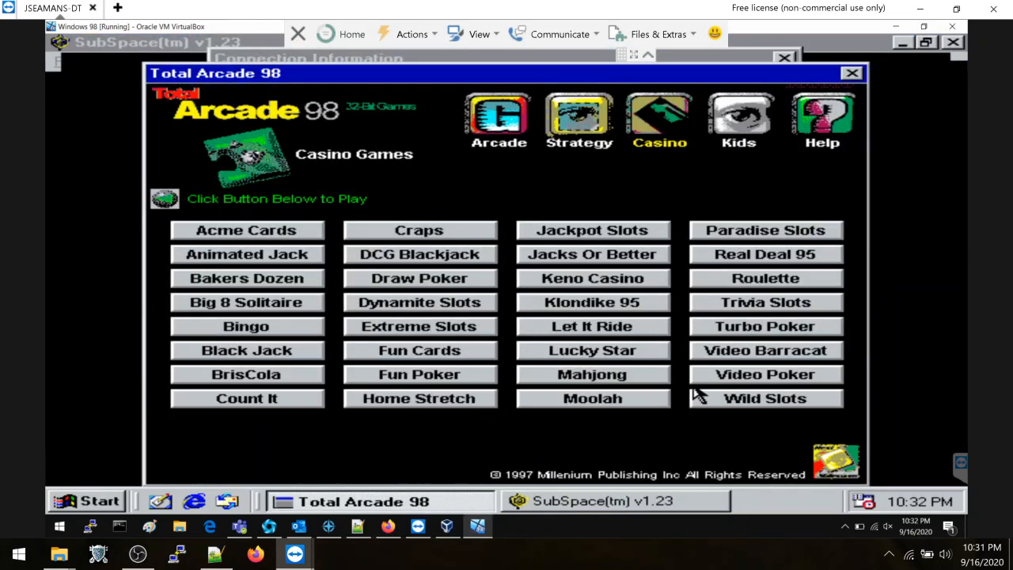
mouse_move(607, 328)
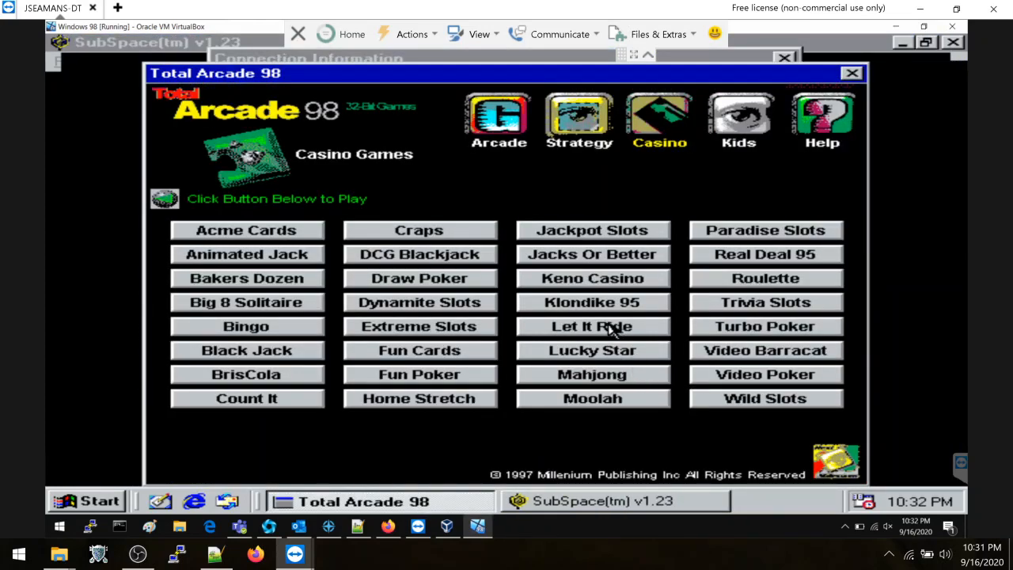
Launch Let It Ride for 95, dismiss its registration notice and close the game
left_click(592, 326)
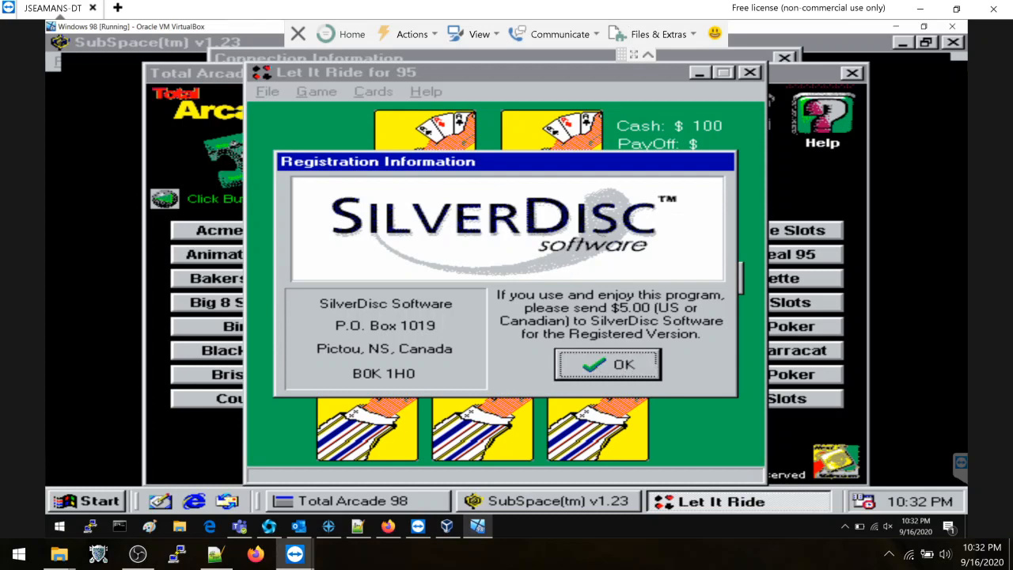
left_click(607, 364)
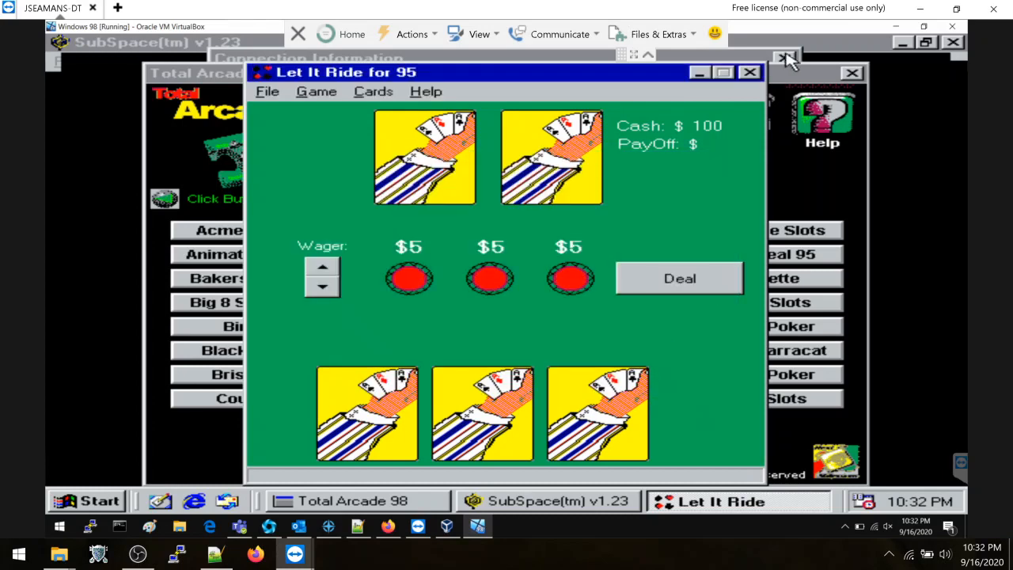
left_click(750, 73)
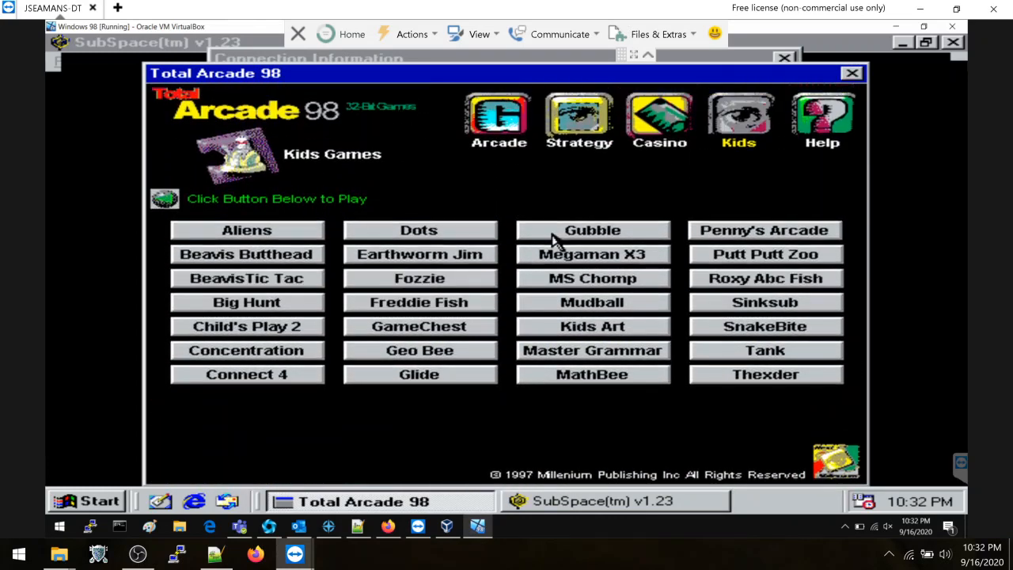
mouse_move(566, 187)
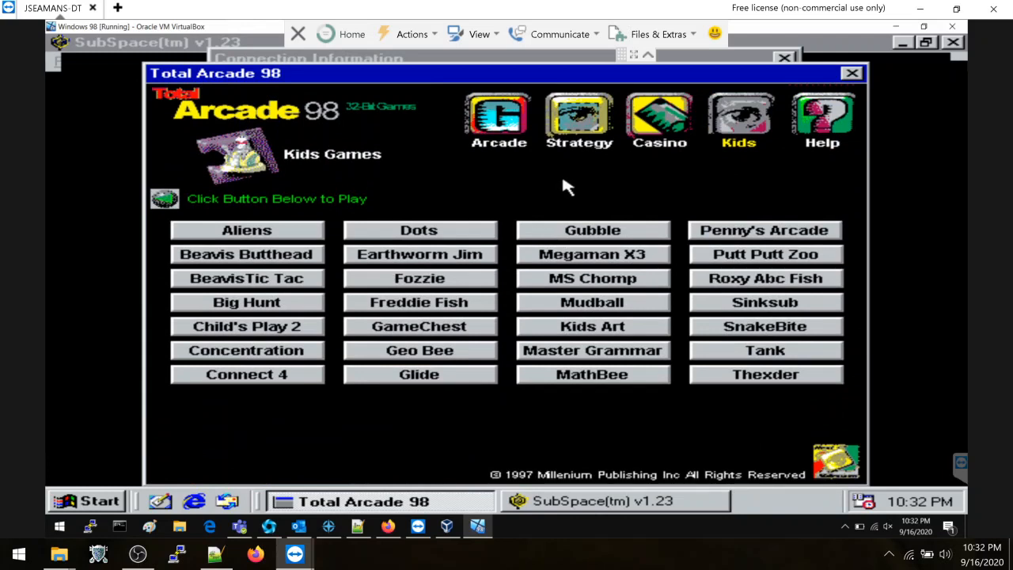